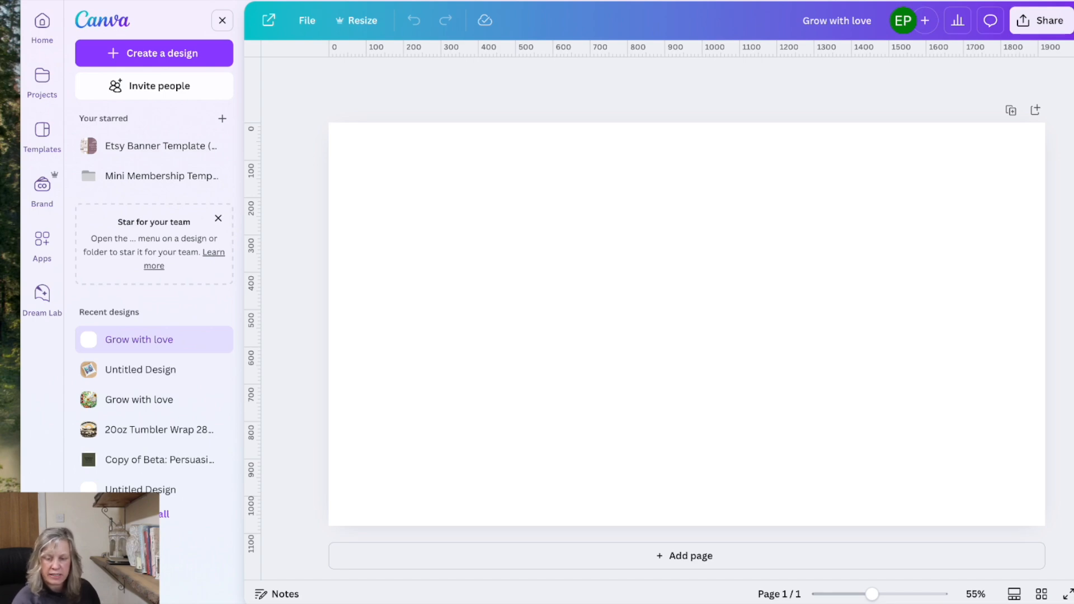
# Open Dream Lab to view earlier watercolor vegetable-garden generations with 'Grow with Love' signs.
pyautogui.click(41, 302)
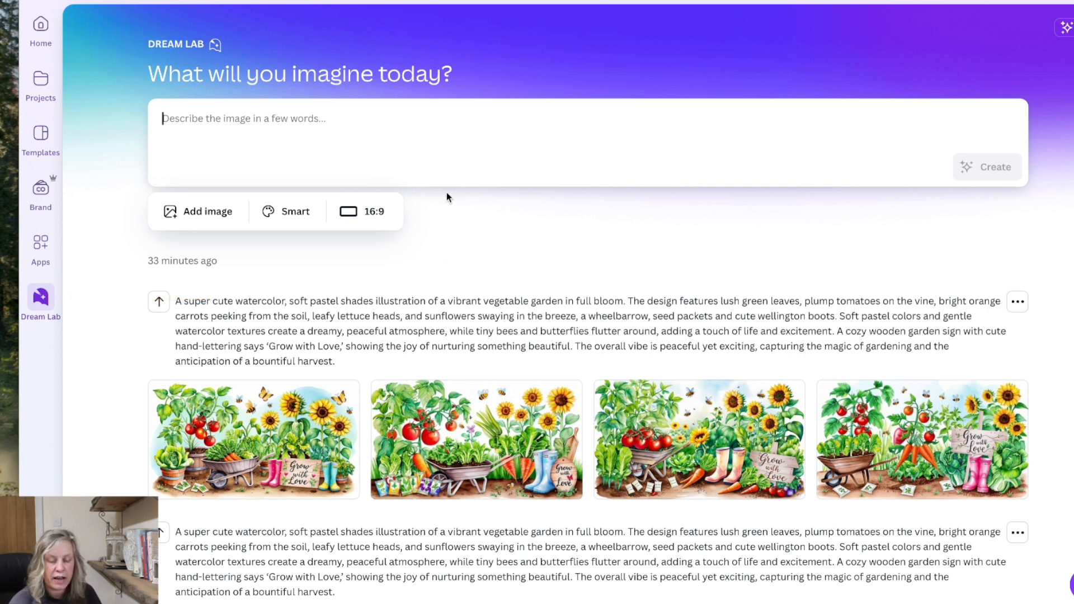
pyautogui.moveTo(500, 170)
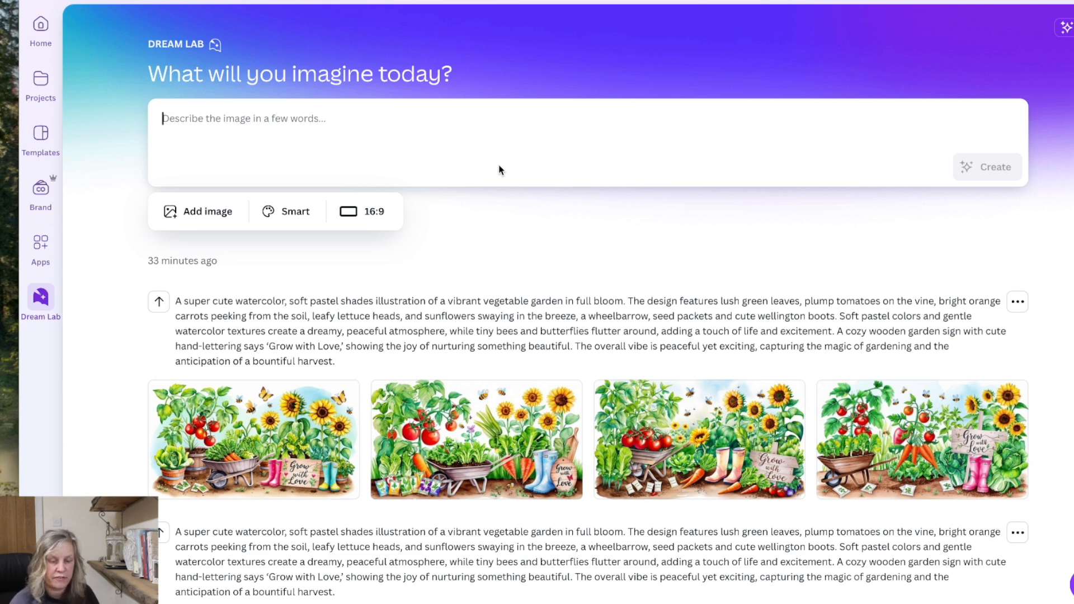
pyautogui.moveTo(486, 225)
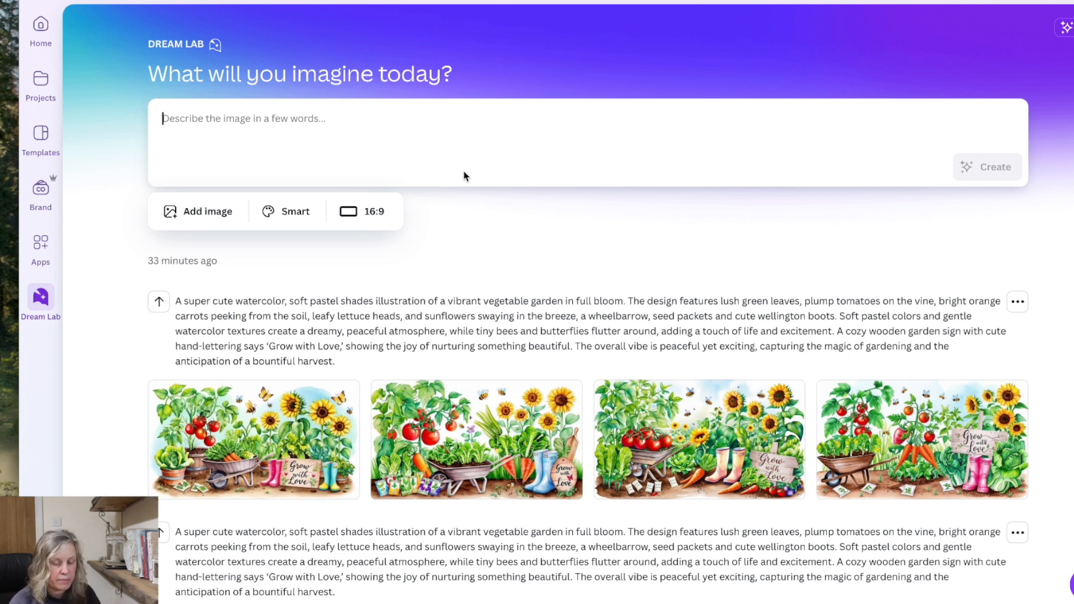
pyautogui.moveTo(489, 234)
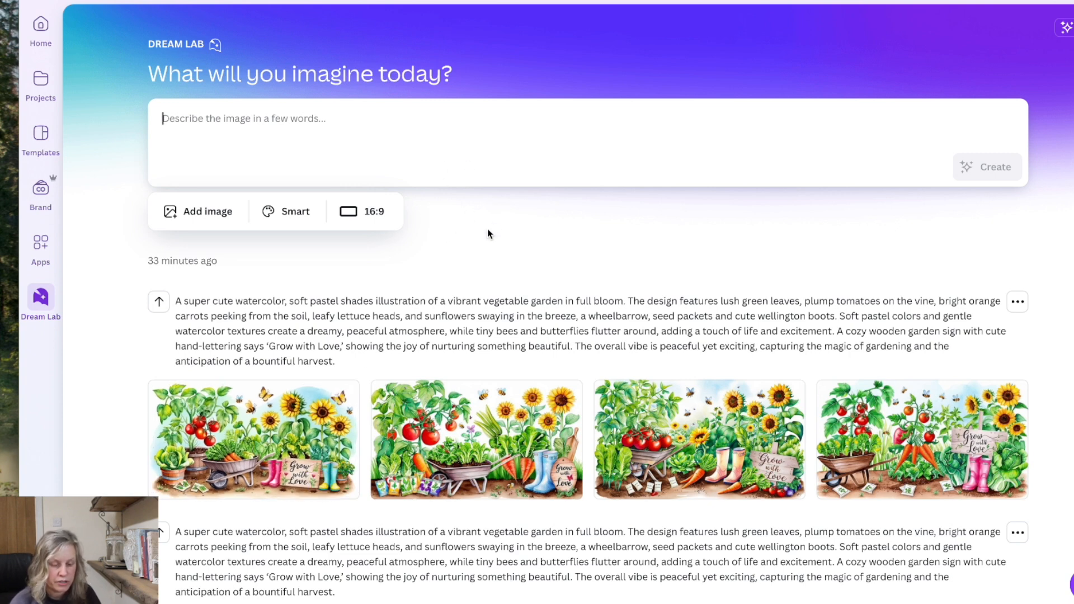
pyautogui.moveTo(476, 439)
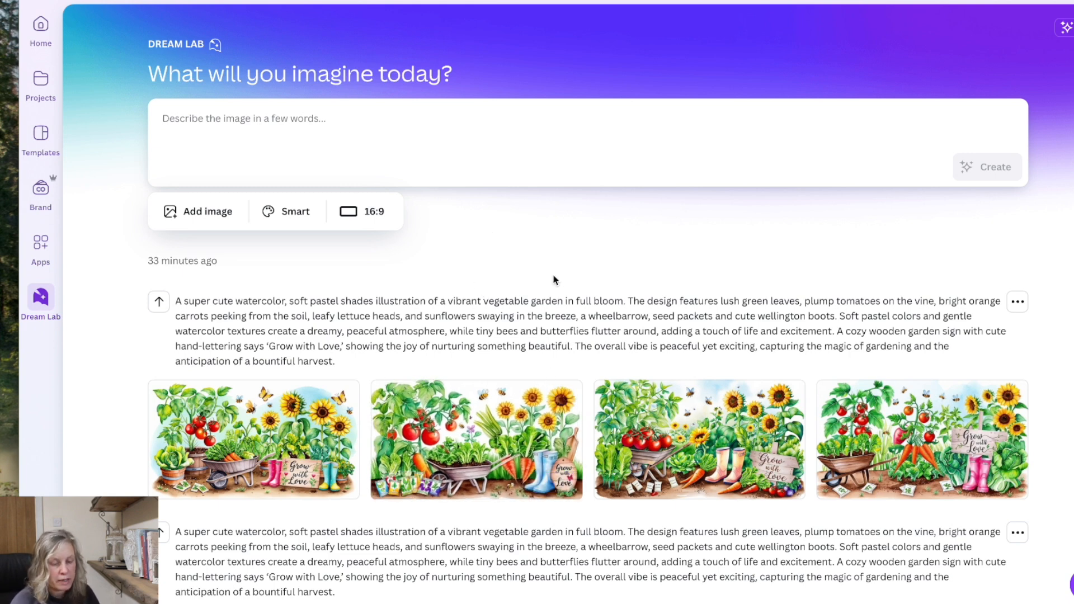
pyautogui.moveTo(564, 272)
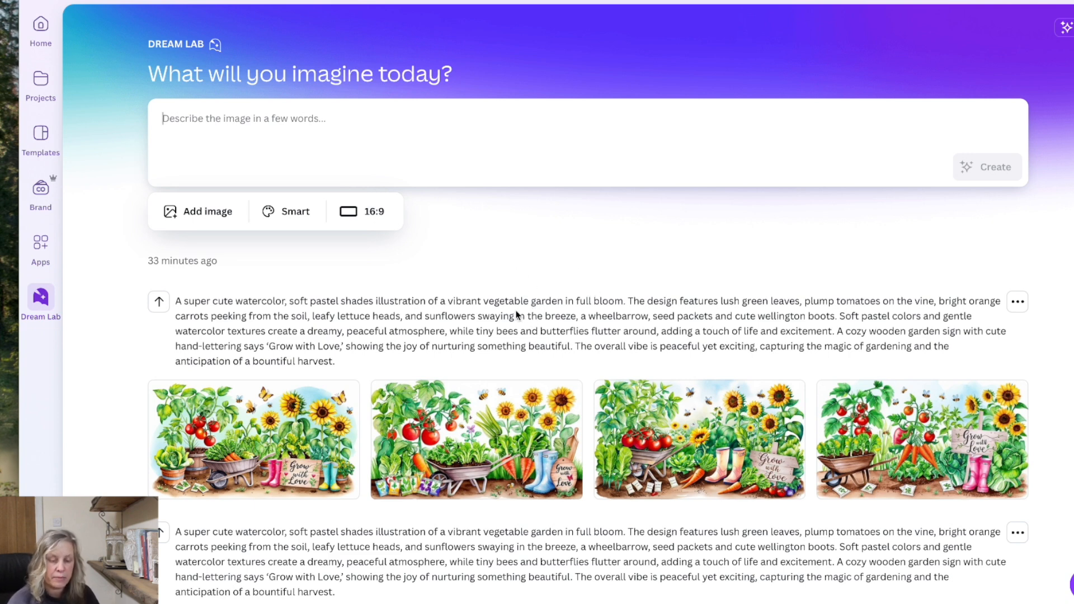
pyautogui.moveTo(247, 274)
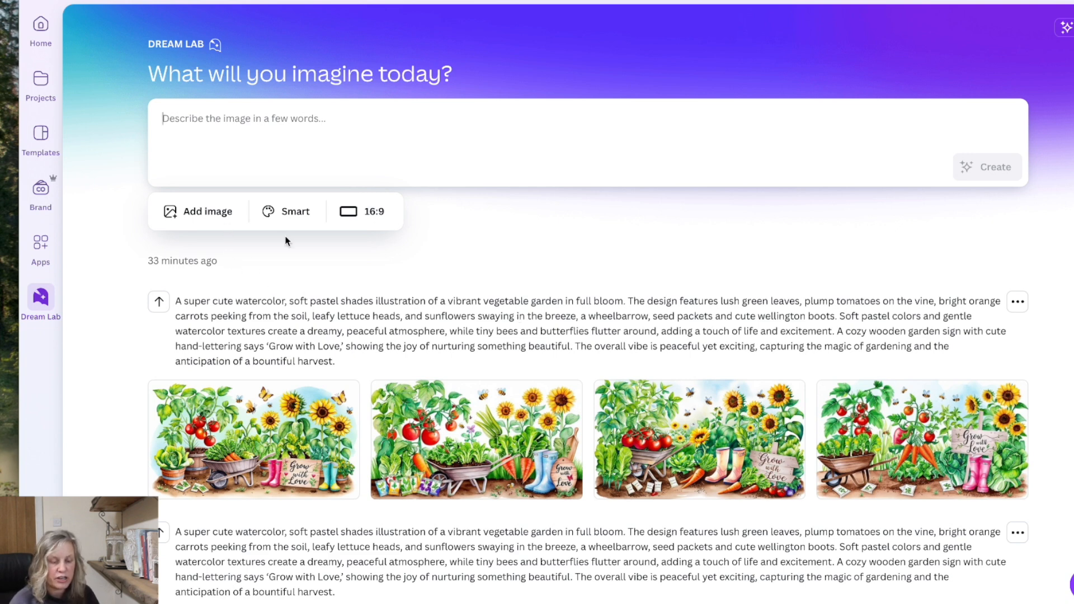
pyautogui.click(287, 211)
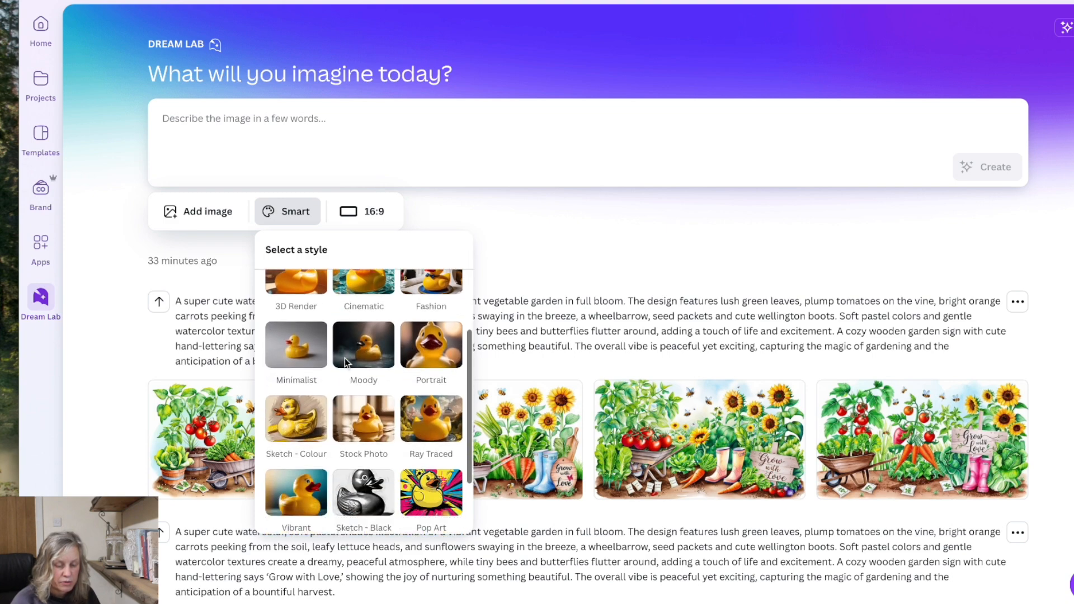
pyautogui.click(366, 211)
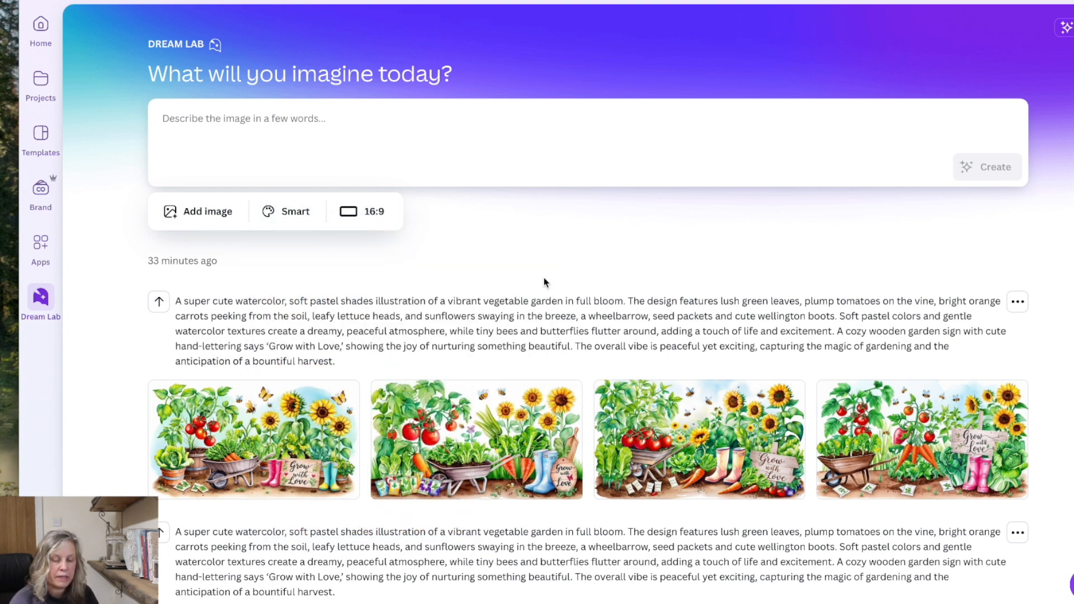
pyautogui.scroll(-3)
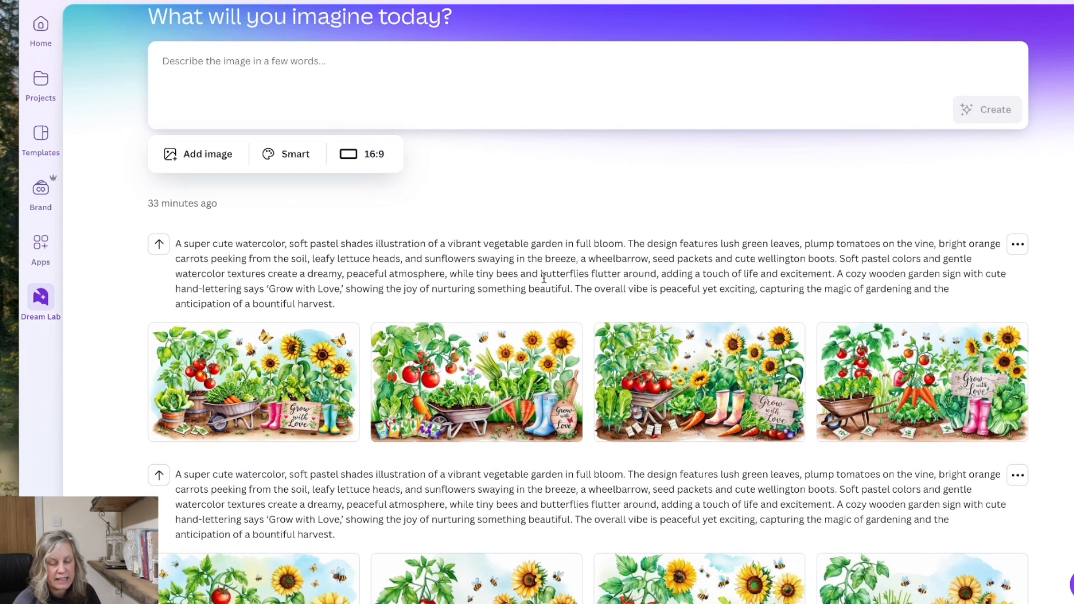
pyautogui.moveTo(475, 382)
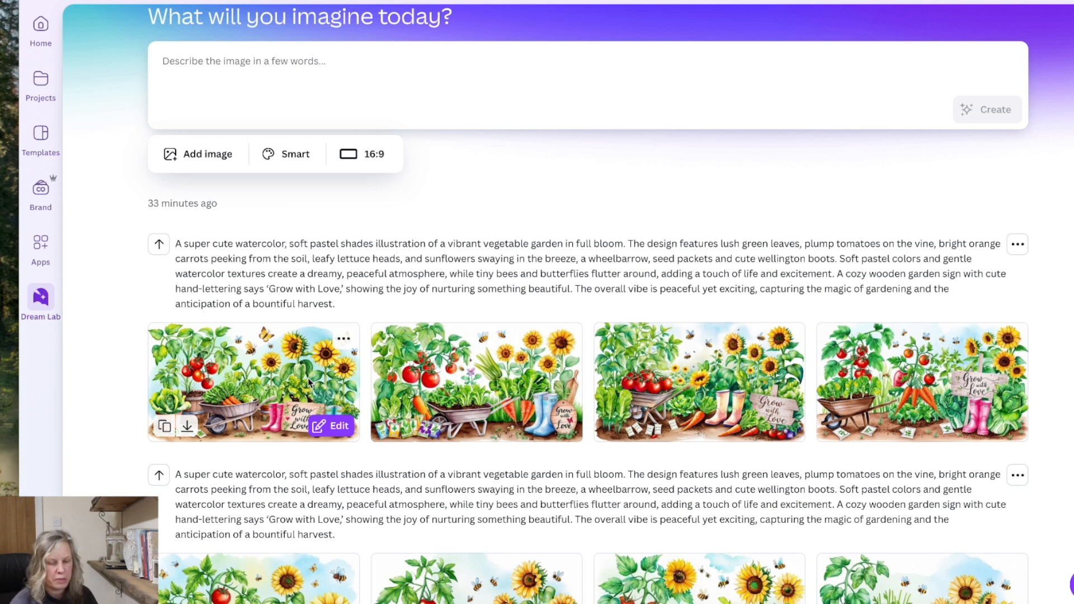
pyautogui.moveTo(310, 384)
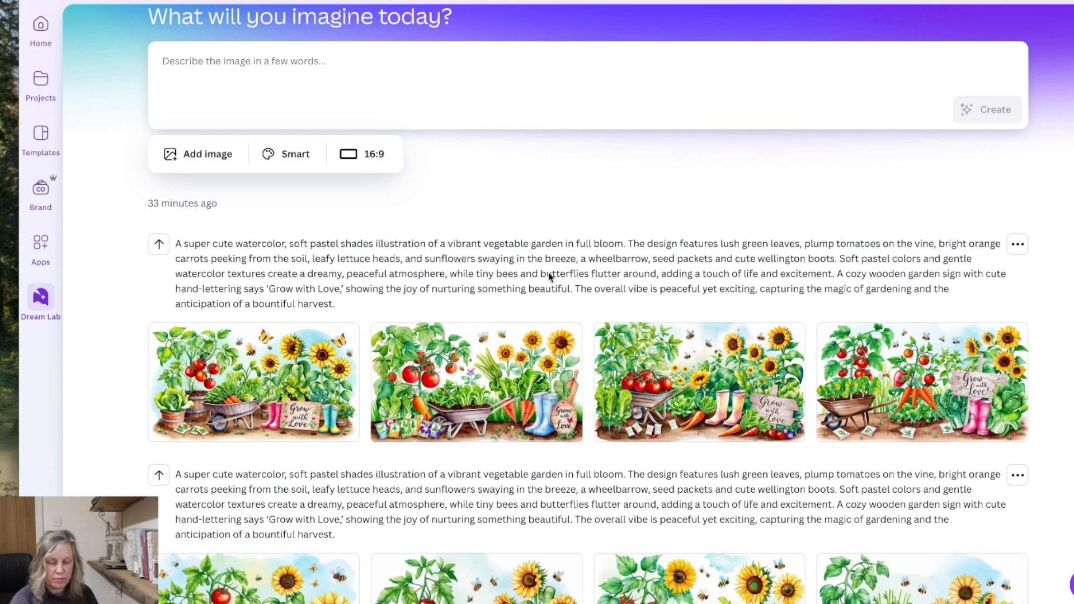
pyautogui.moveTo(576, 251)
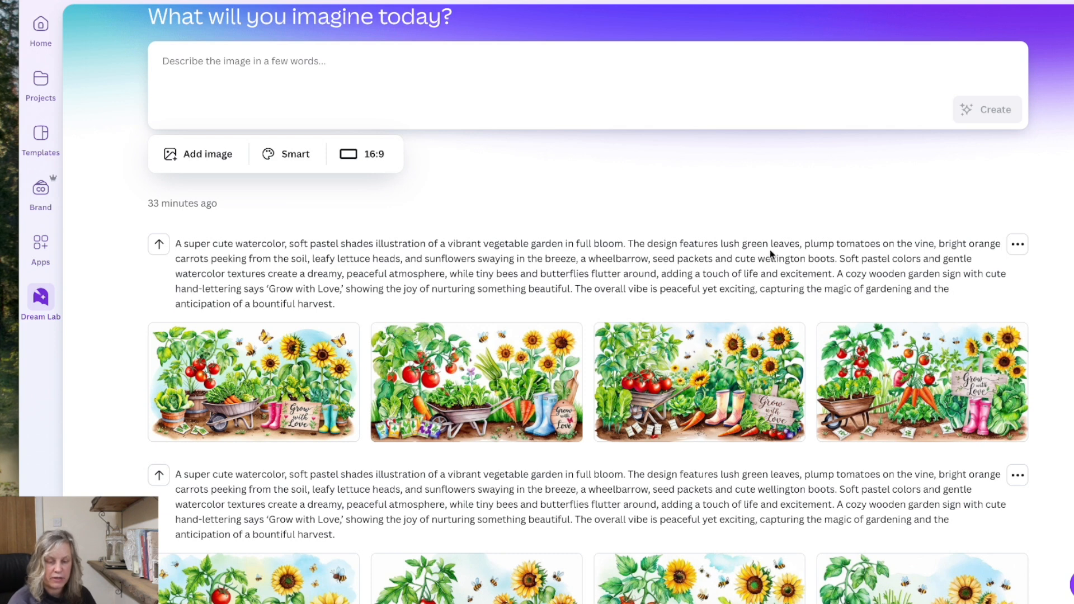
pyautogui.moveTo(507, 281)
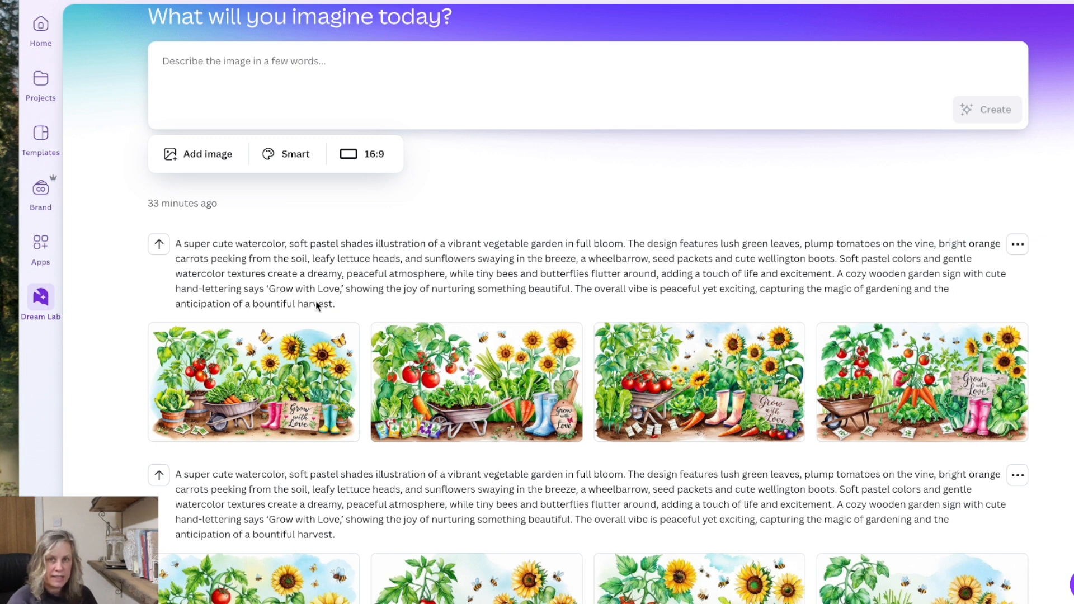
pyautogui.moveTo(476, 382)
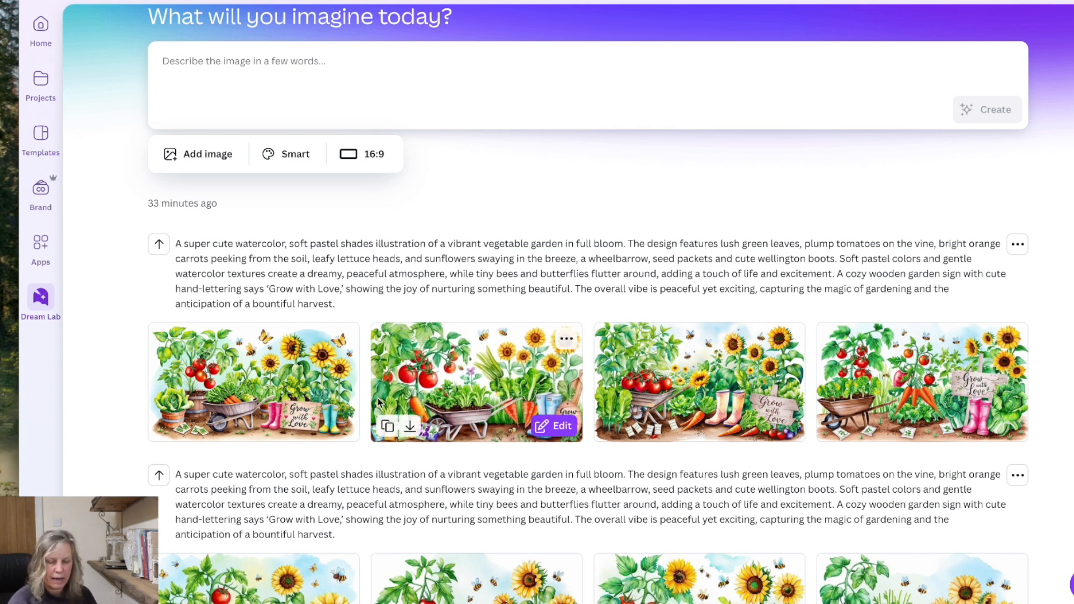
pyautogui.scroll(-3)
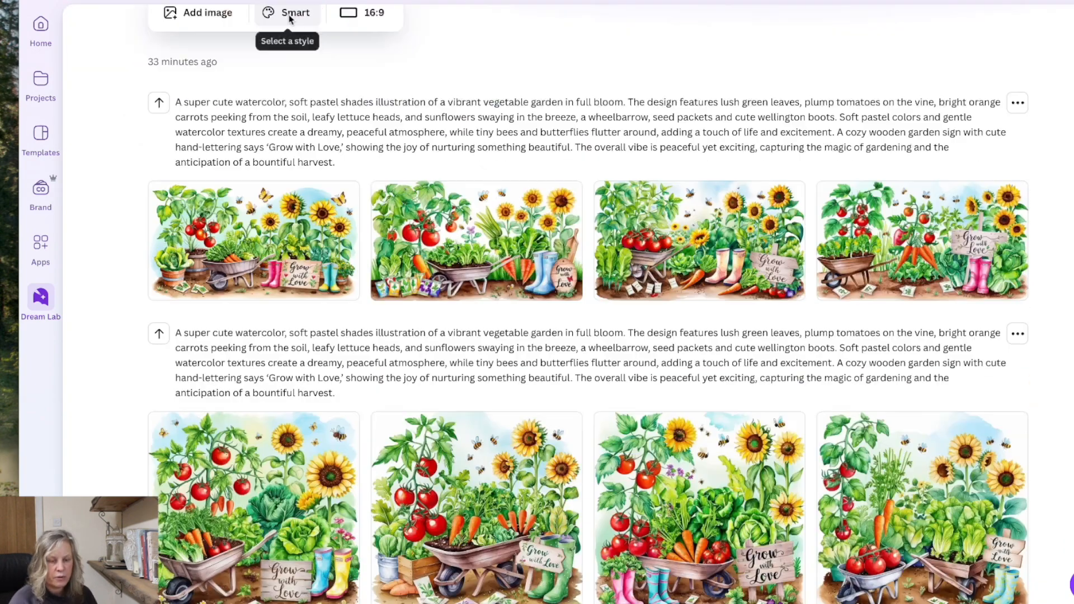
pyautogui.click(287, 12)
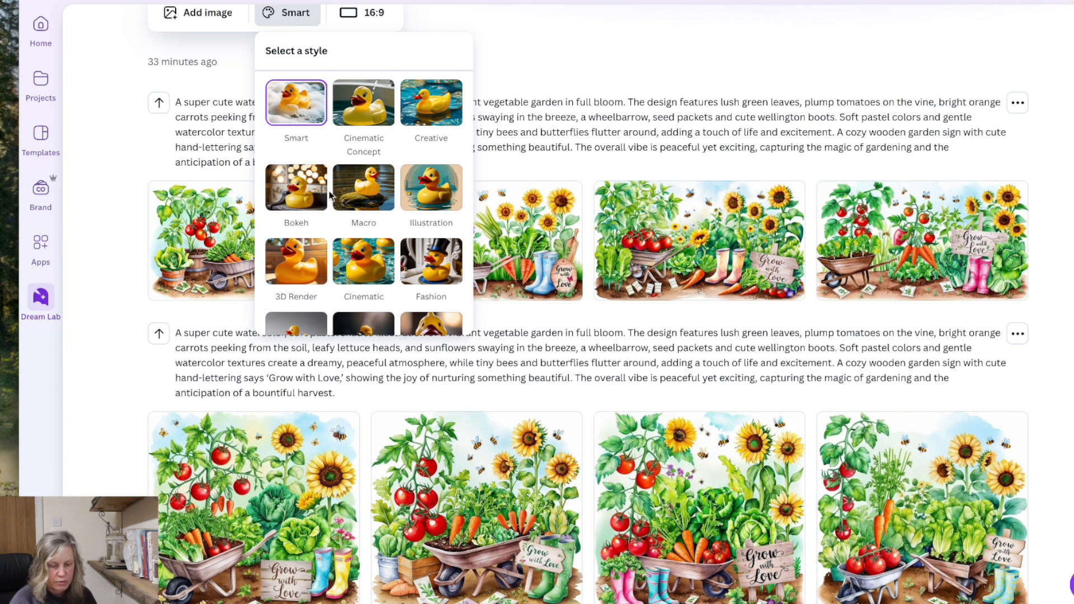
pyautogui.scroll(-3)
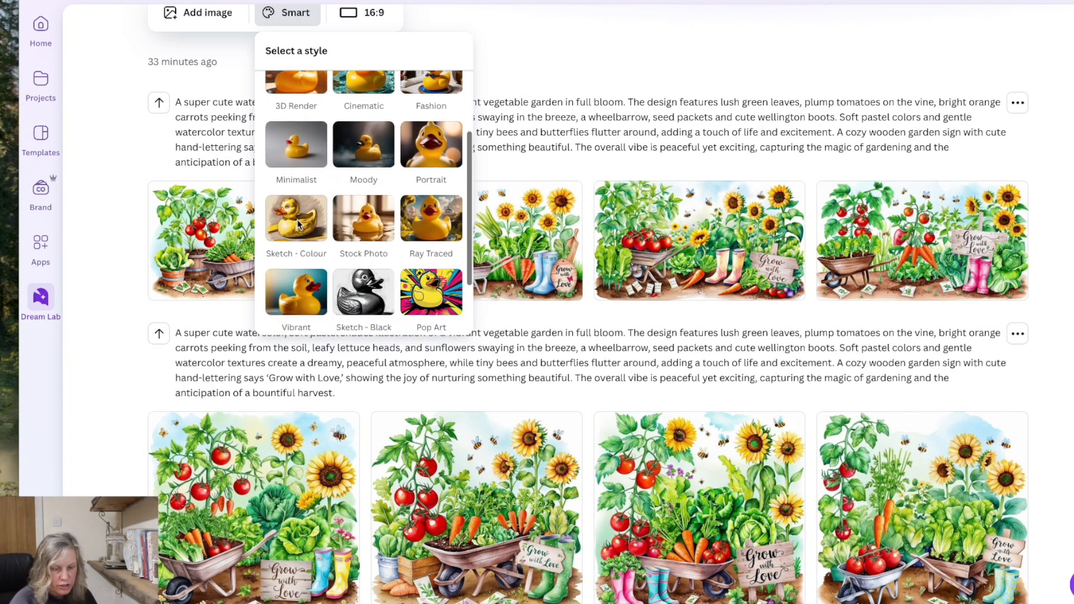
pyautogui.click(287, 13)
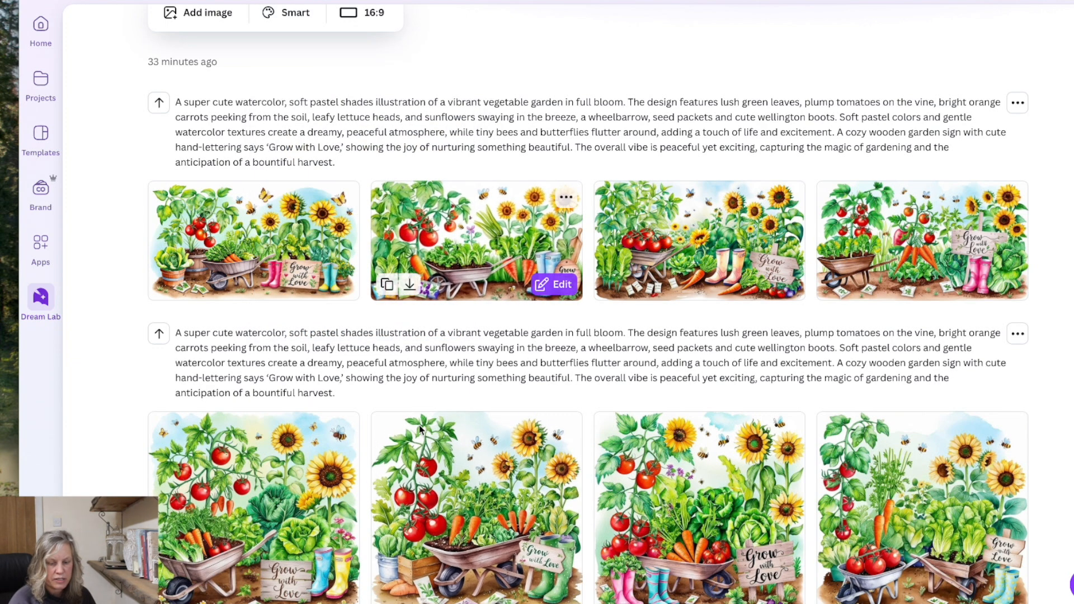
pyautogui.scroll(-3)
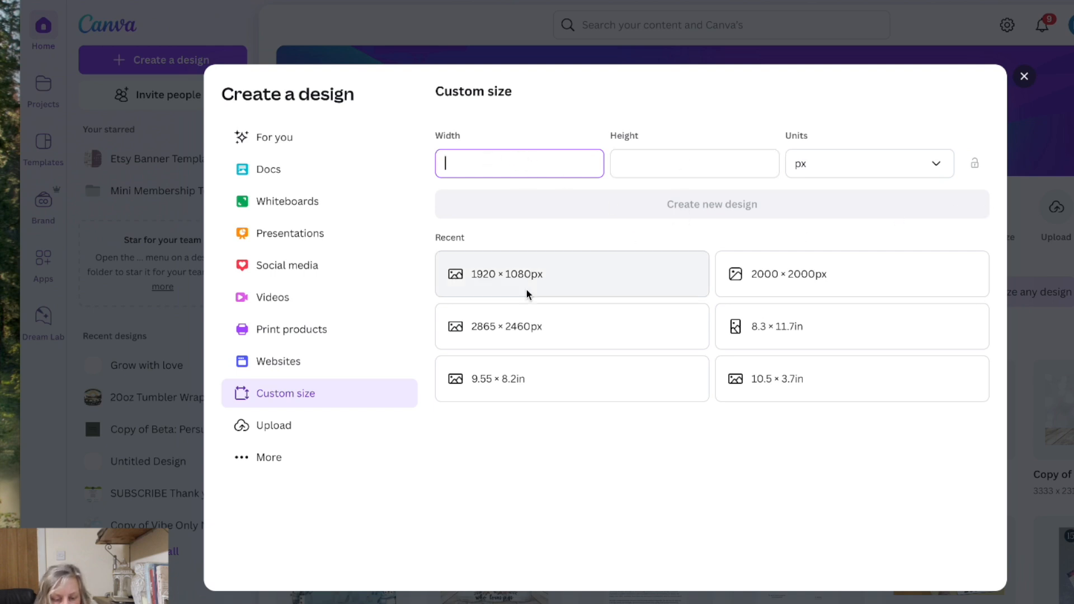
# Start a 1920×1080 px custom design for the 'Grow with love' garden image.
pyautogui.click(572, 274)
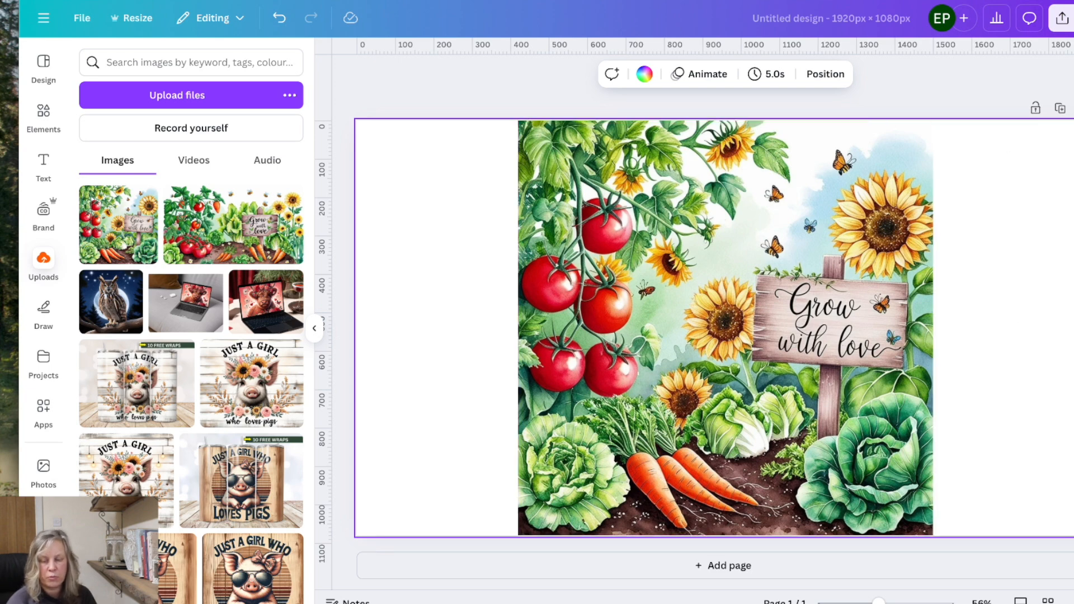
pyautogui.moveTo(458, 277)
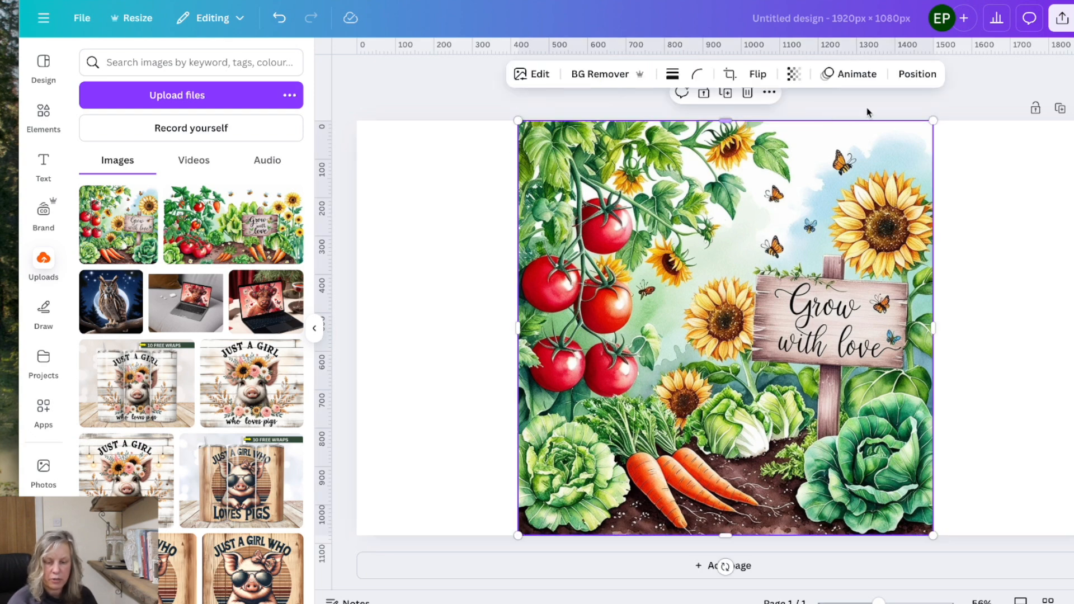
# Expand the garden image with a generated side-scenery result to fill the wide canvas.
pyautogui.click(540, 73)
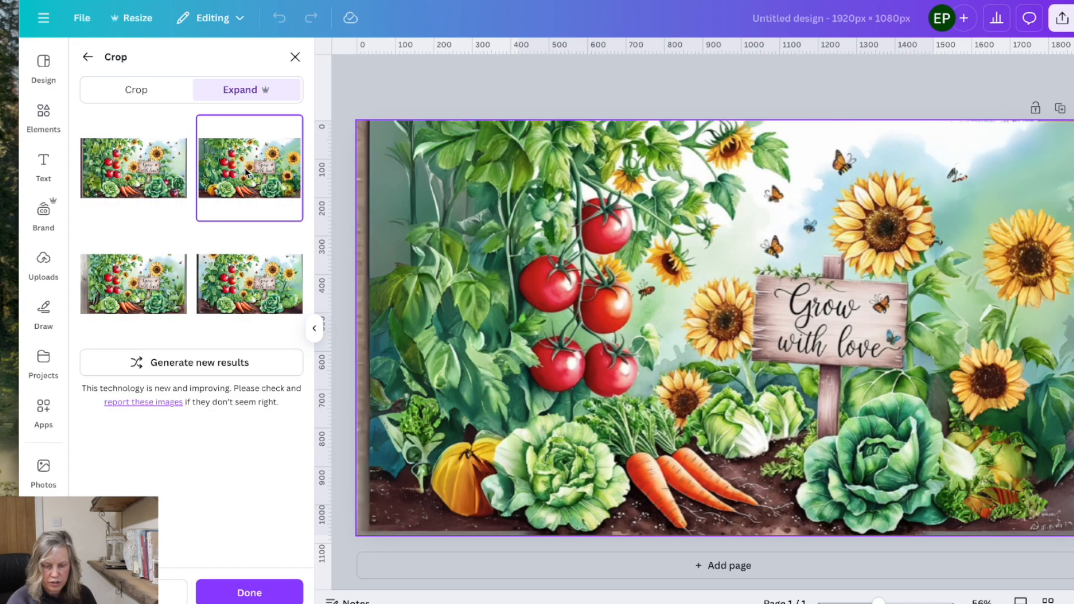
pyautogui.click(134, 283)
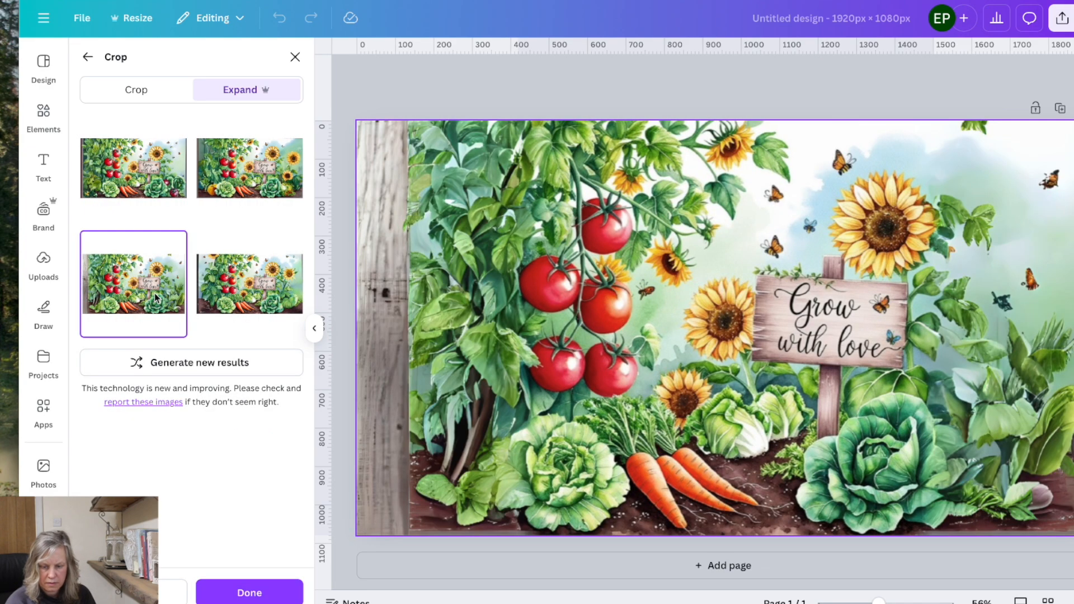
pyautogui.click(249, 284)
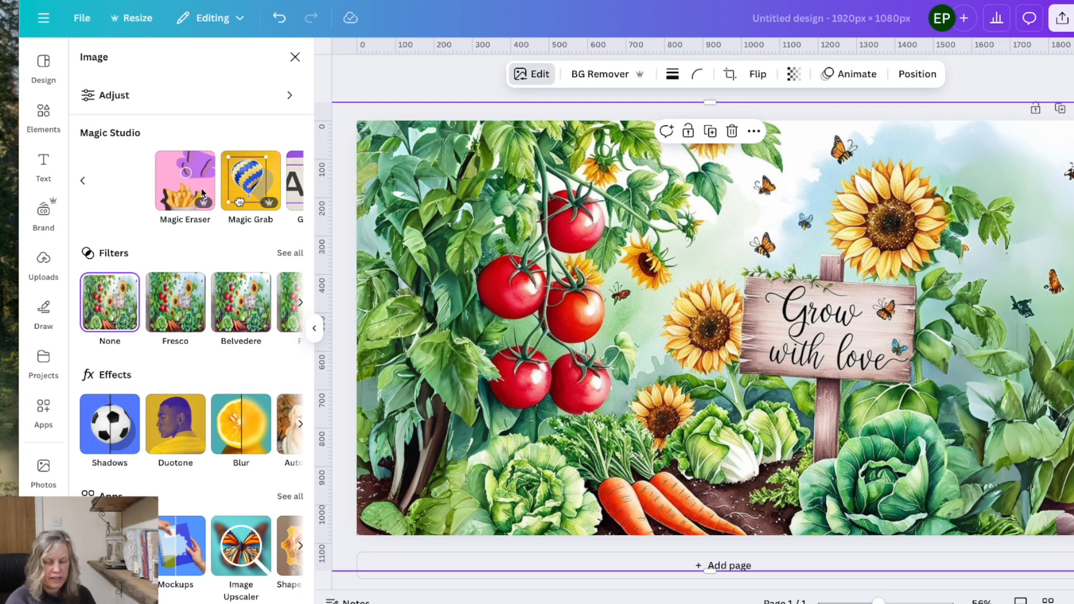
# Open Magic Eraser on the garden image and adjust the brush size.
pyautogui.click(729, 74)
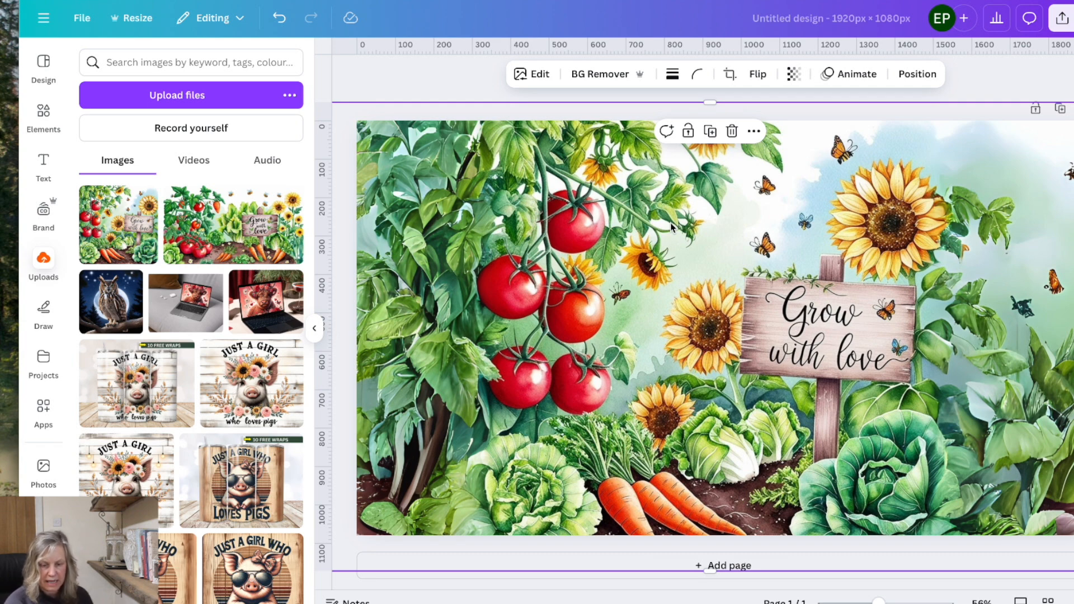
pyautogui.moveTo(451, 107)
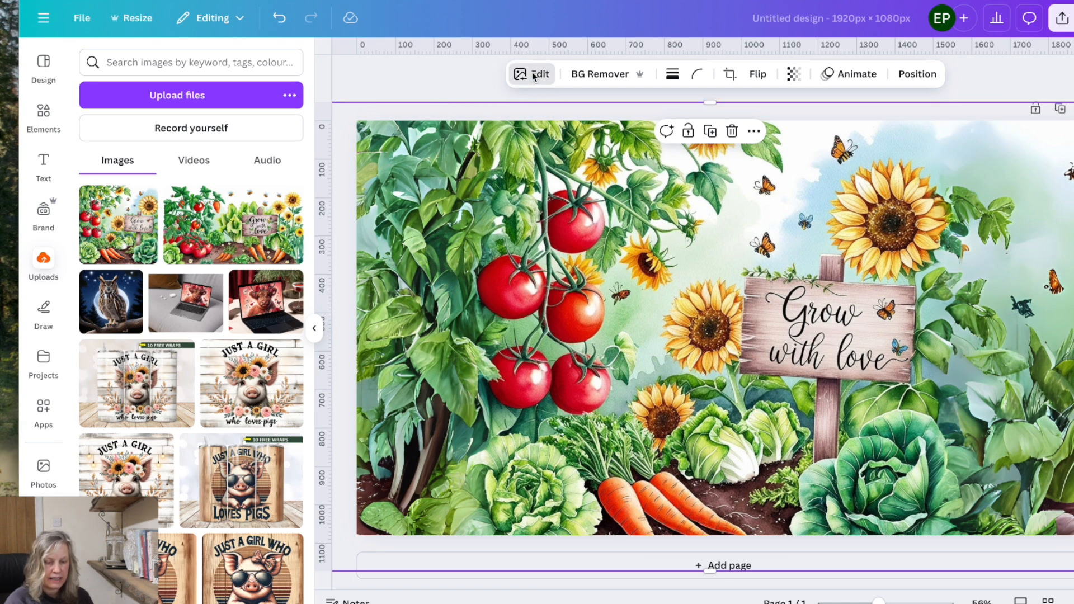
pyautogui.click(540, 73)
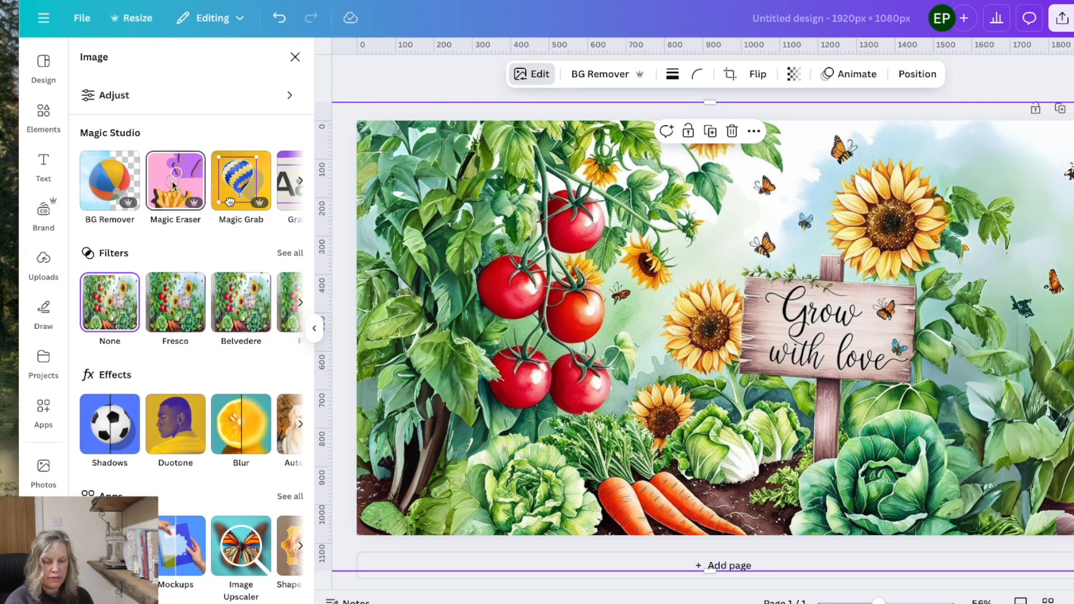
pyautogui.click(175, 181)
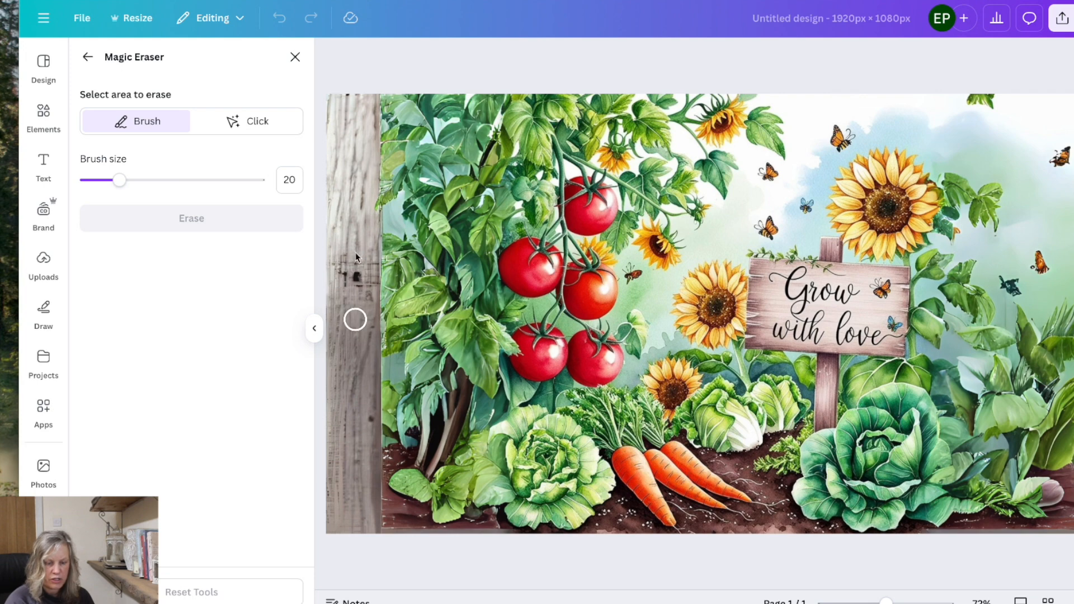
pyautogui.moveTo(678, 464)
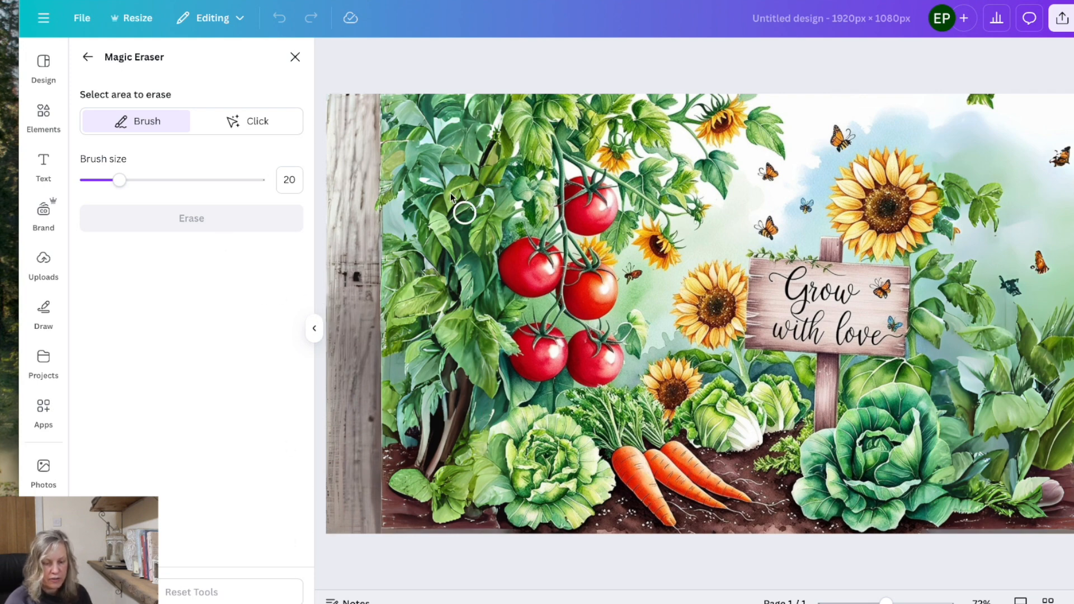
pyautogui.moveTo(121, 180); pyautogui.dragTo(208, 180)
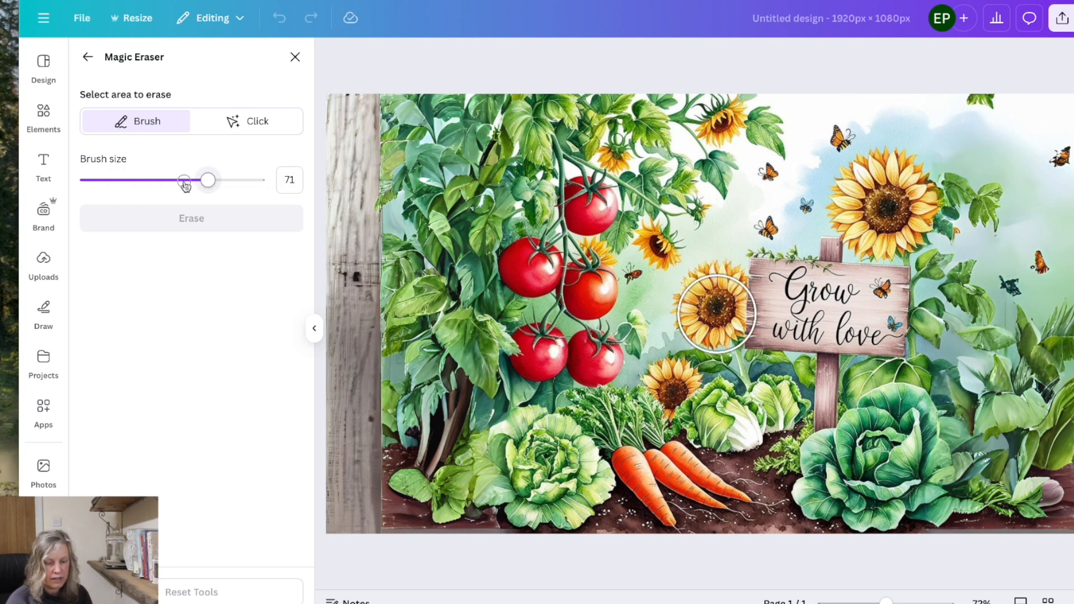
pyautogui.moveTo(208, 180); pyautogui.dragTo(122, 180)
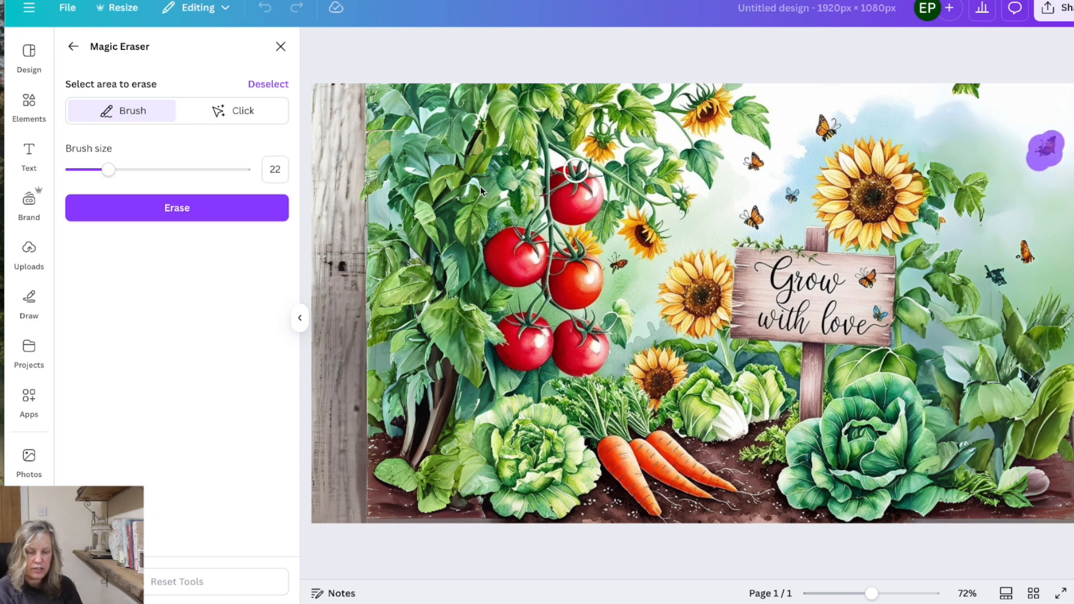
# Erase a sky butterfly and paint over more near the upper-right edge.
pyautogui.click(177, 207)
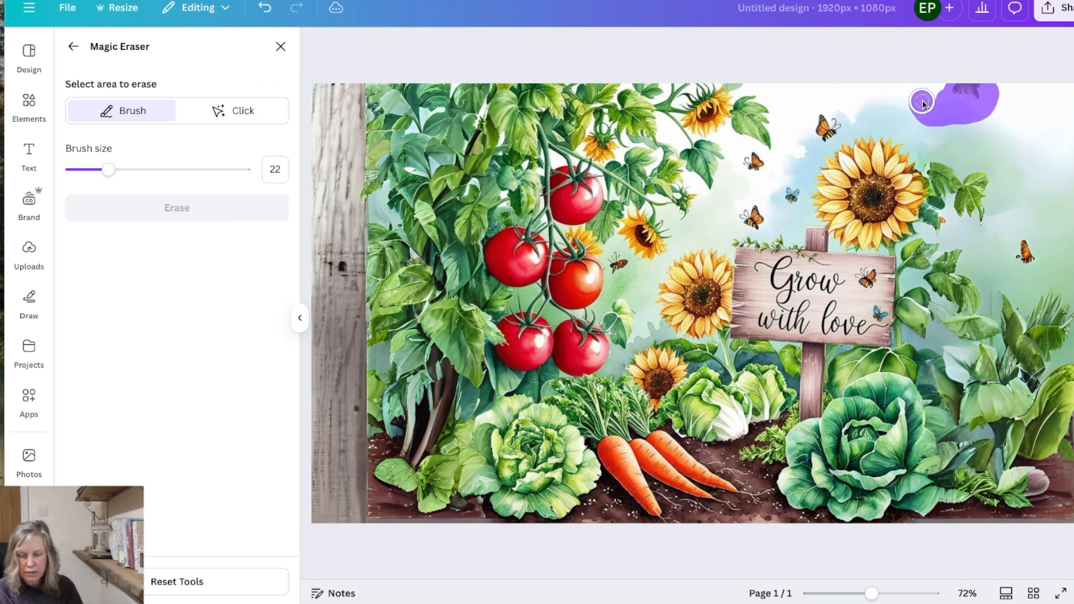
pyautogui.moveTo(921, 103); pyautogui.dragTo(981, 133)
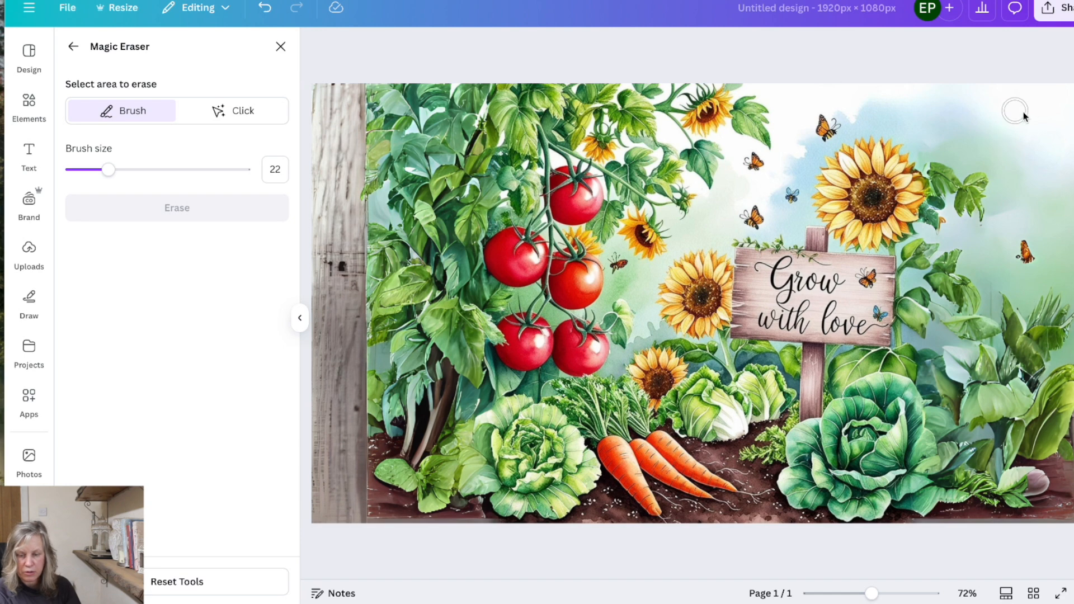
pyautogui.moveTo(108, 170); pyautogui.dragTo(81, 170)
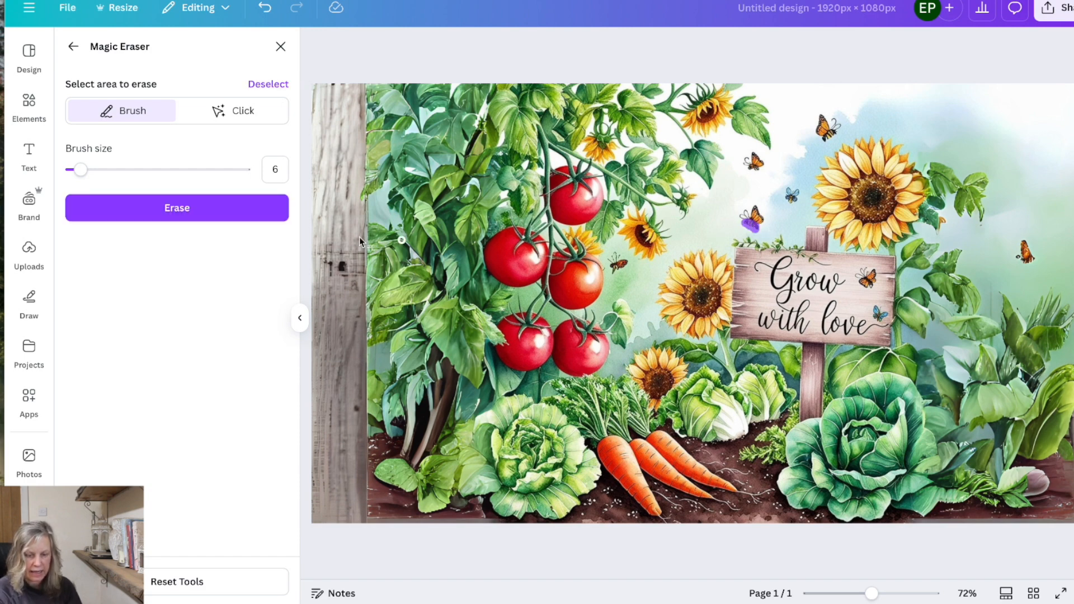
# Erase the small butterflies above the sign and along the top edge.
pyautogui.click(177, 207)
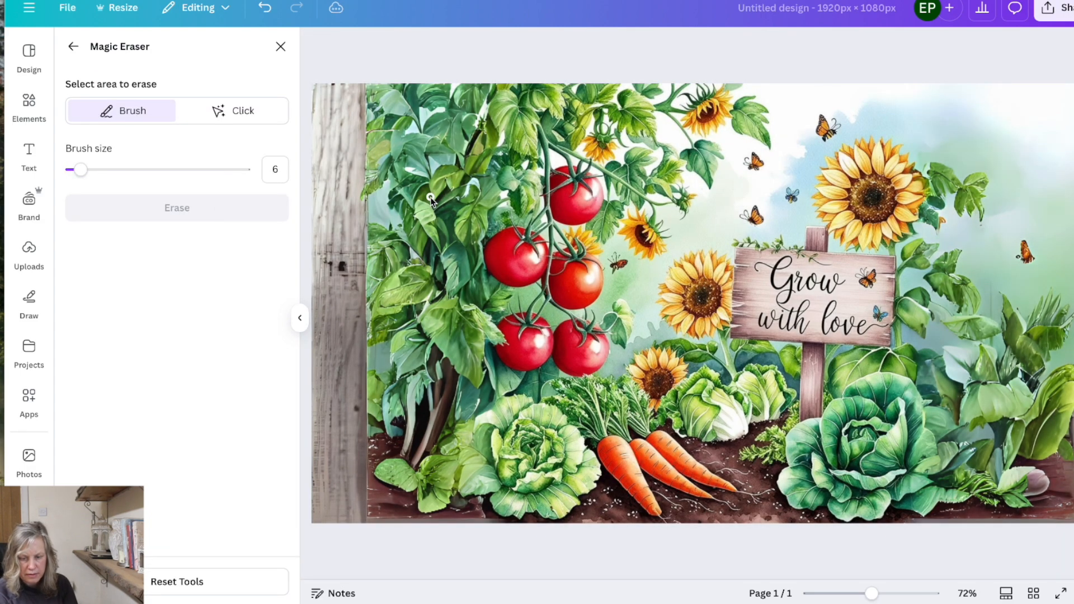
pyautogui.moveTo(833, 133)
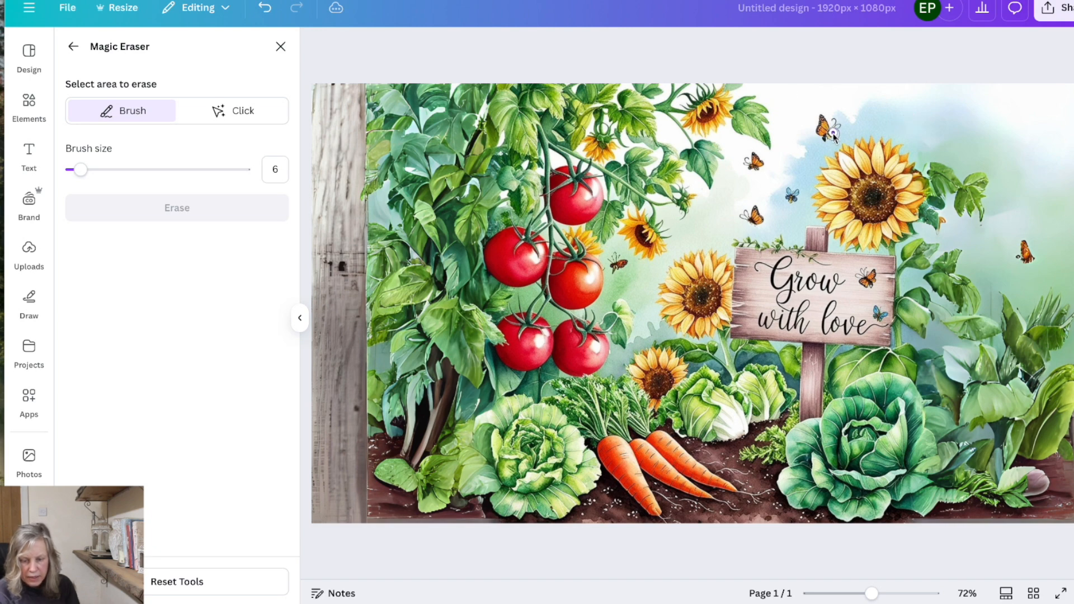
pyautogui.click(177, 207)
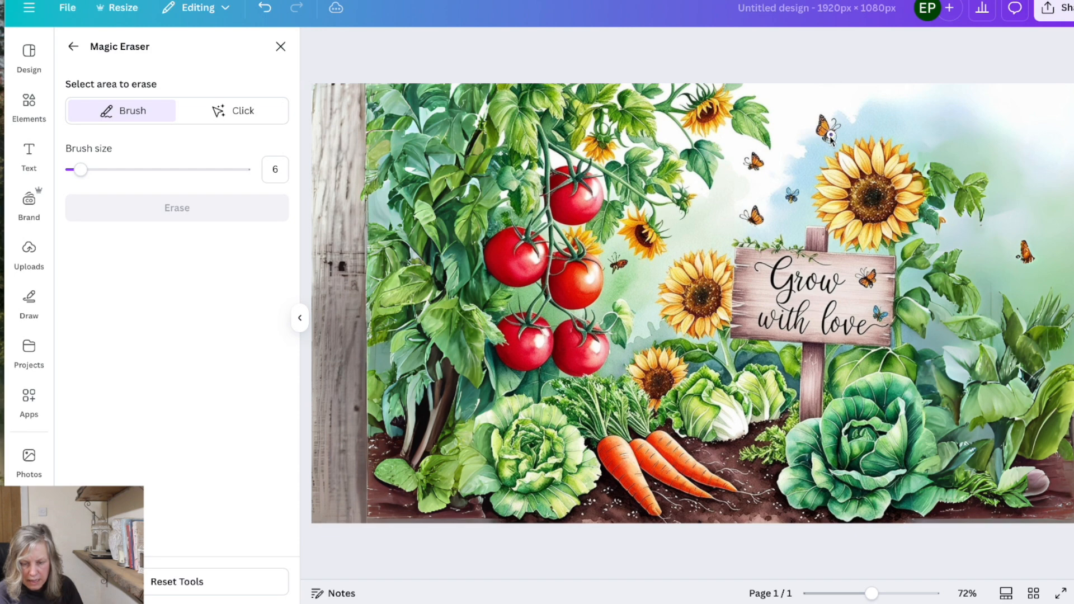
pyautogui.click(176, 208)
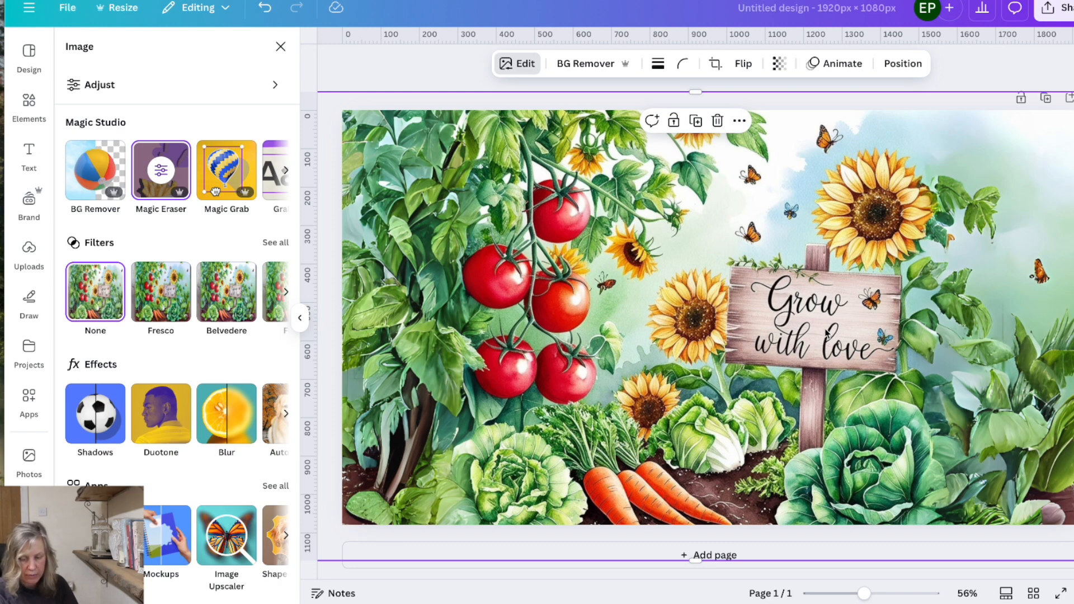
pyautogui.moveTo(827, 334)
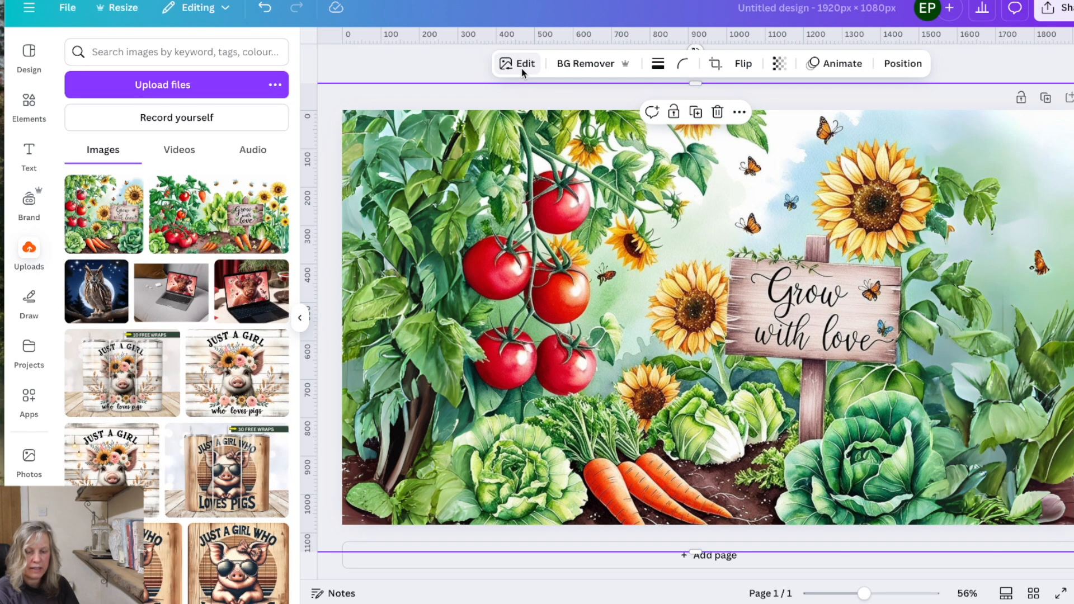
# Grab the sign text, try the Intro Rust Base Shade font, then undo it.
pyautogui.click(519, 63)
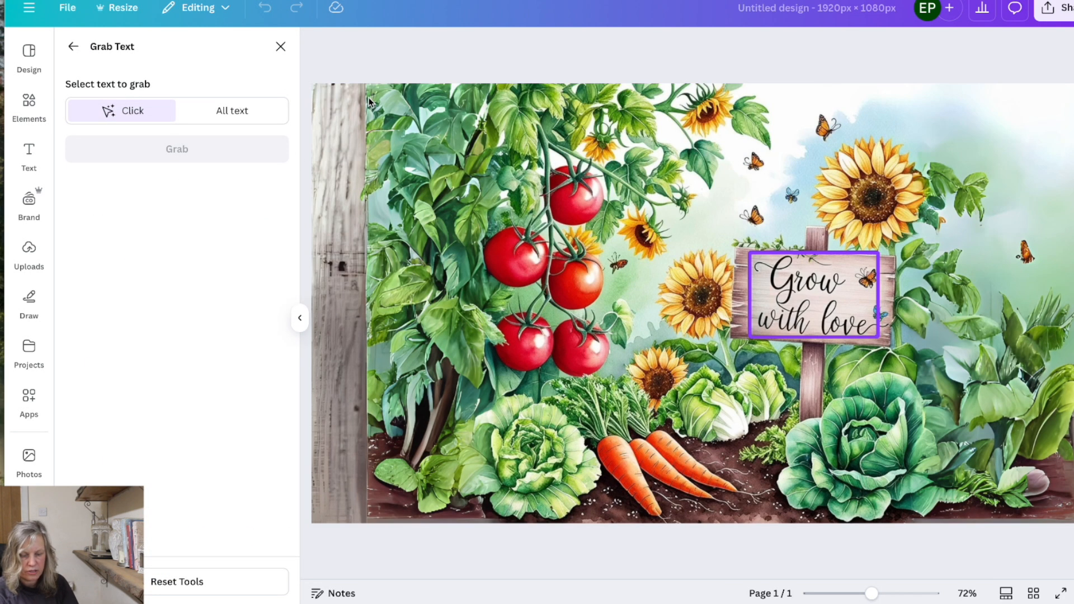
pyautogui.moveTo(306, 63)
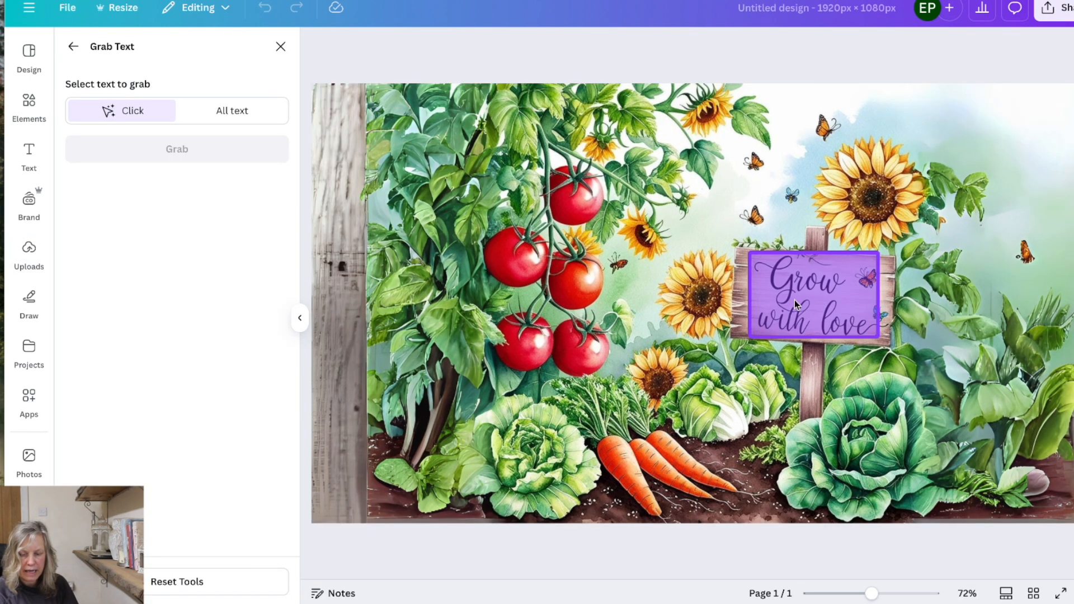
pyautogui.click(232, 111)
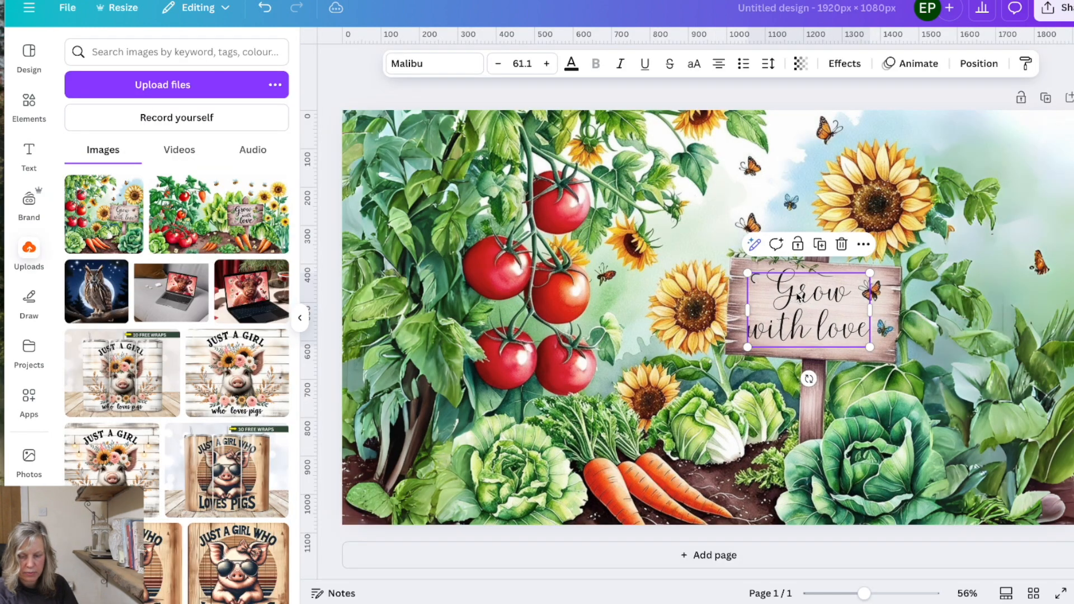
pyautogui.click(433, 63)
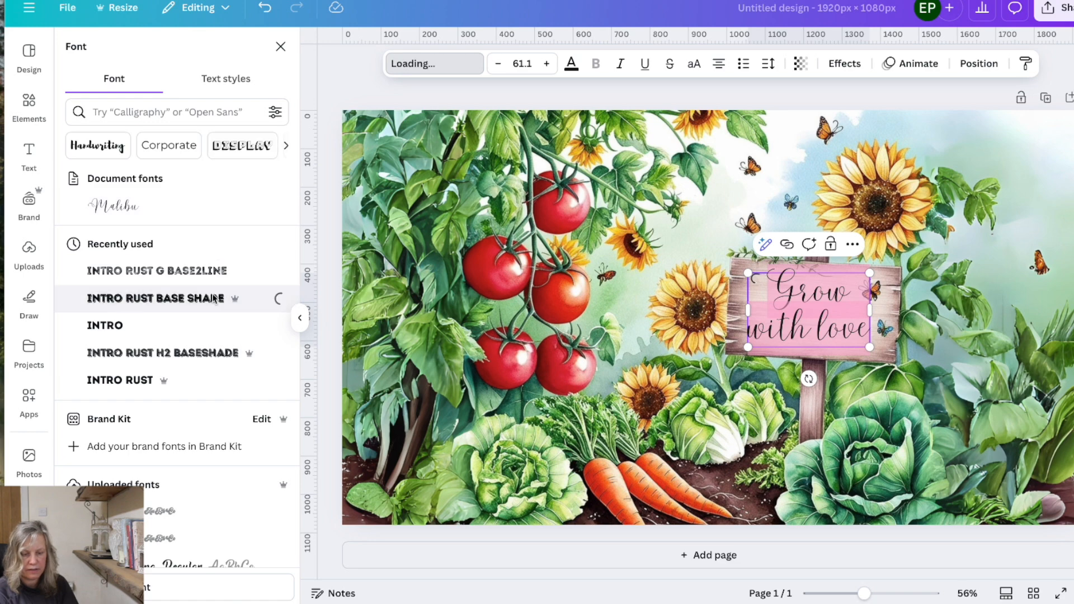
pyautogui.click(155, 298)
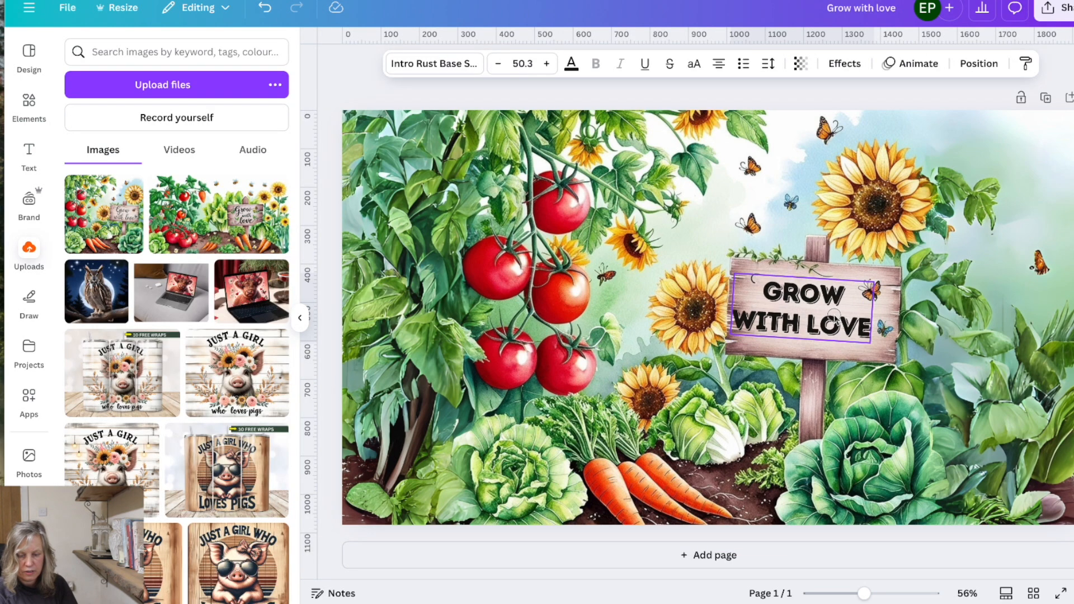
pyautogui.click(802, 311)
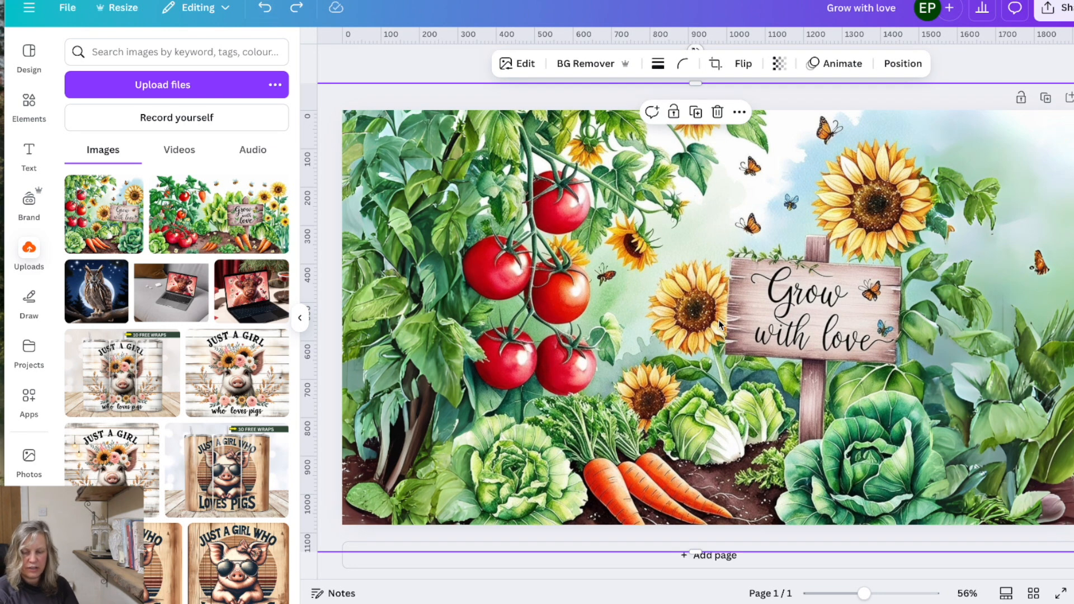
pyautogui.click(518, 63)
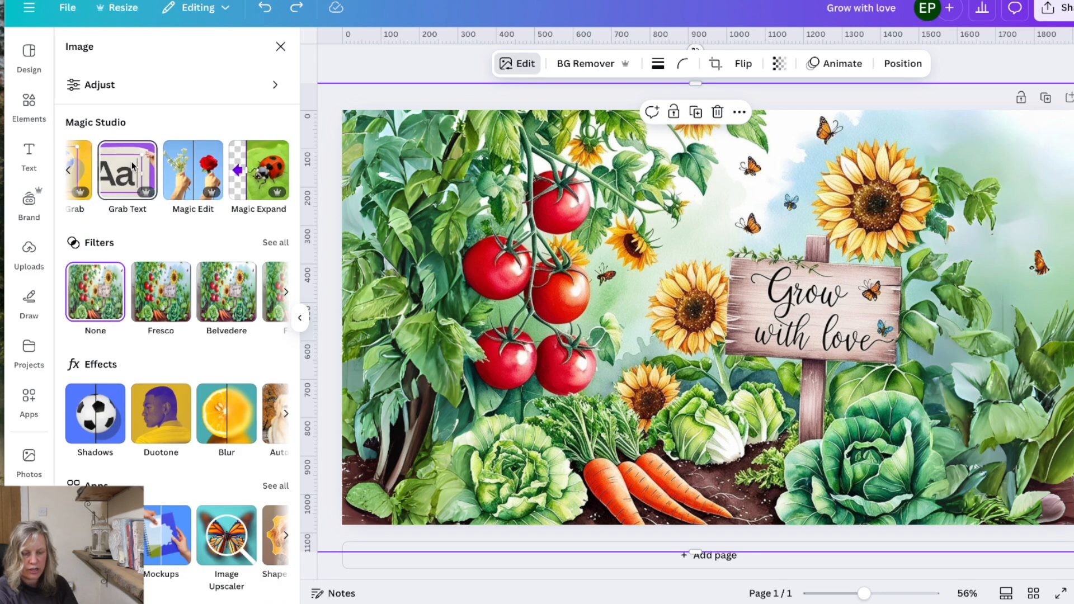
pyautogui.click(28, 256)
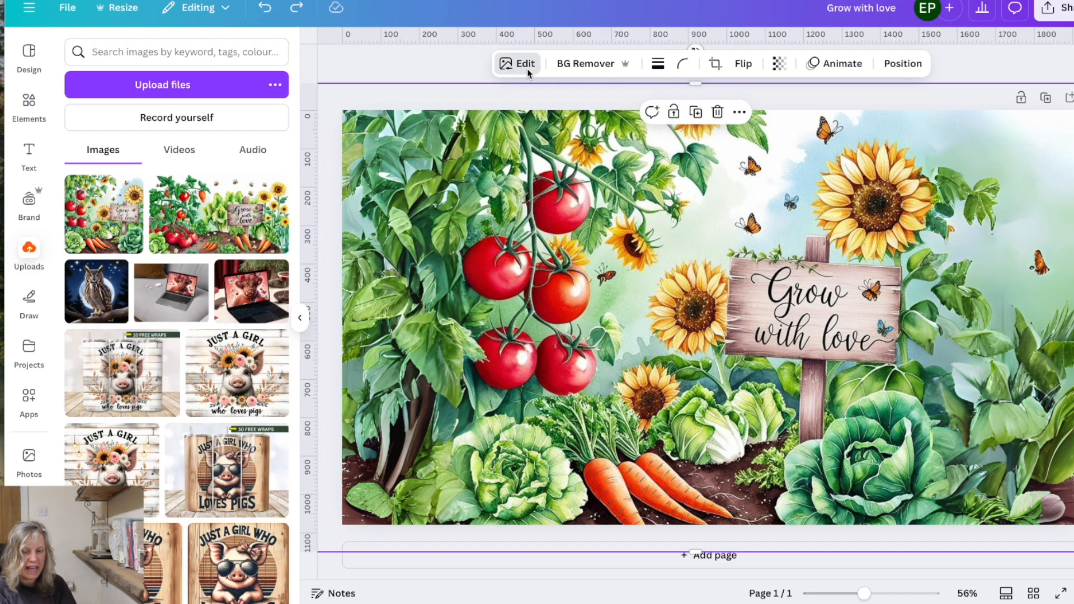
# Browse the Computers mockup collection in the Mockups app.
pyautogui.click(518, 63)
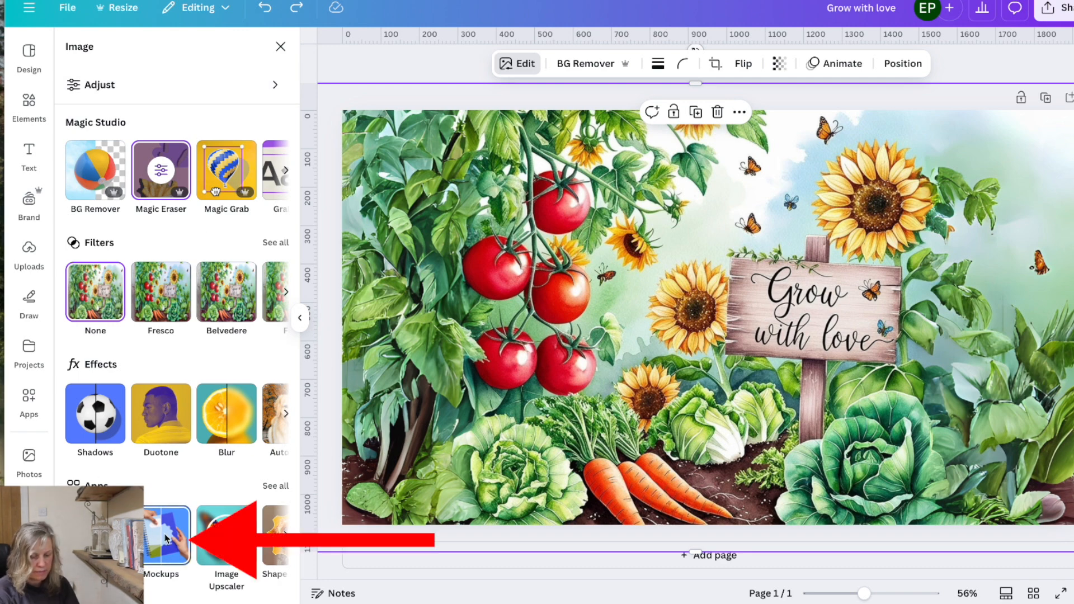
pyautogui.click(161, 534)
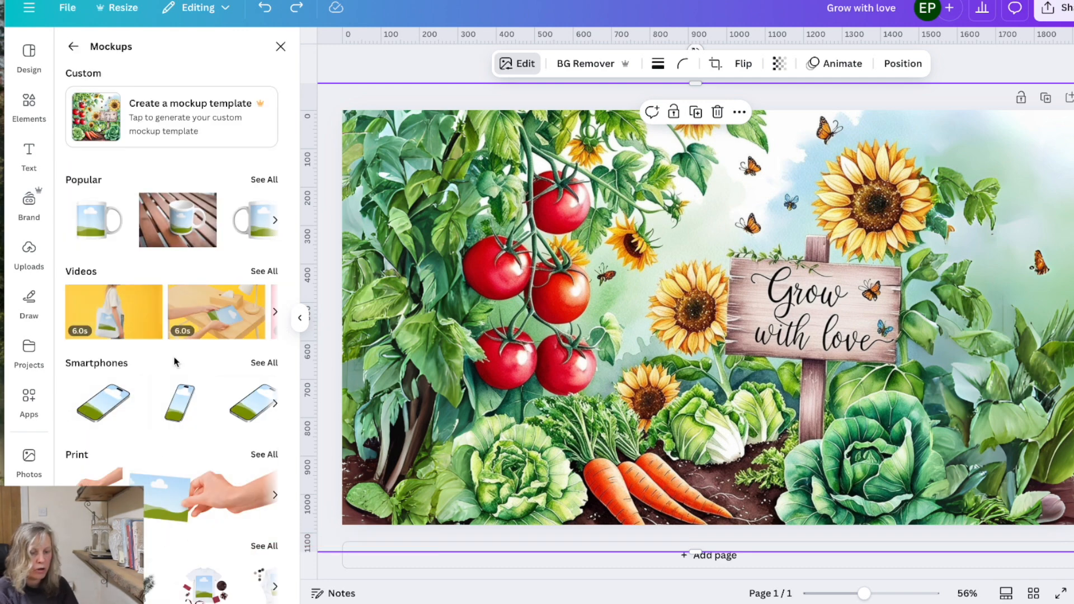
pyautogui.scroll(-3)
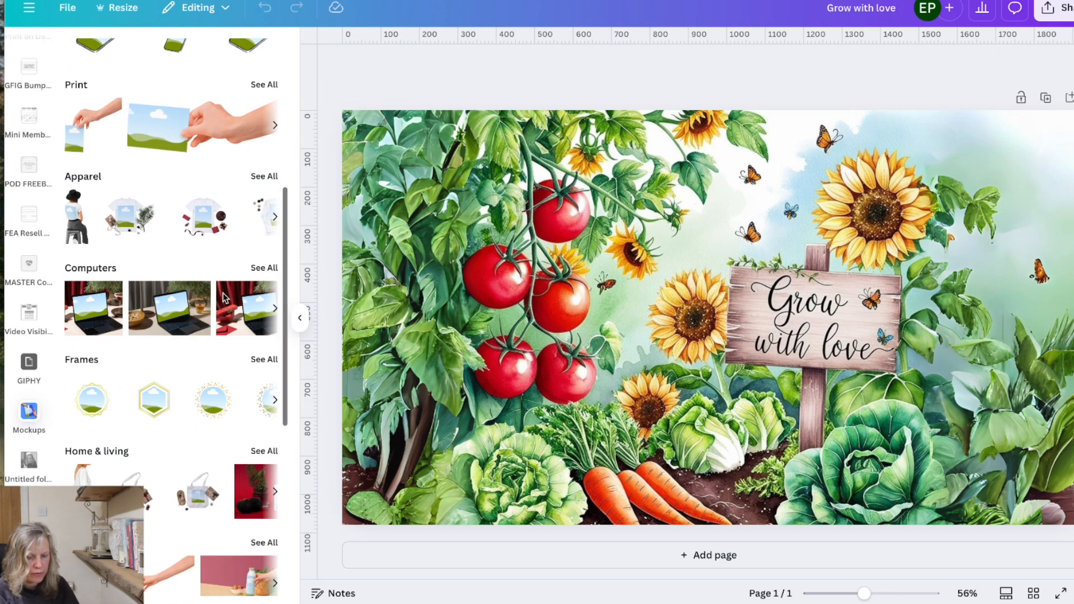
pyautogui.click(263, 268)
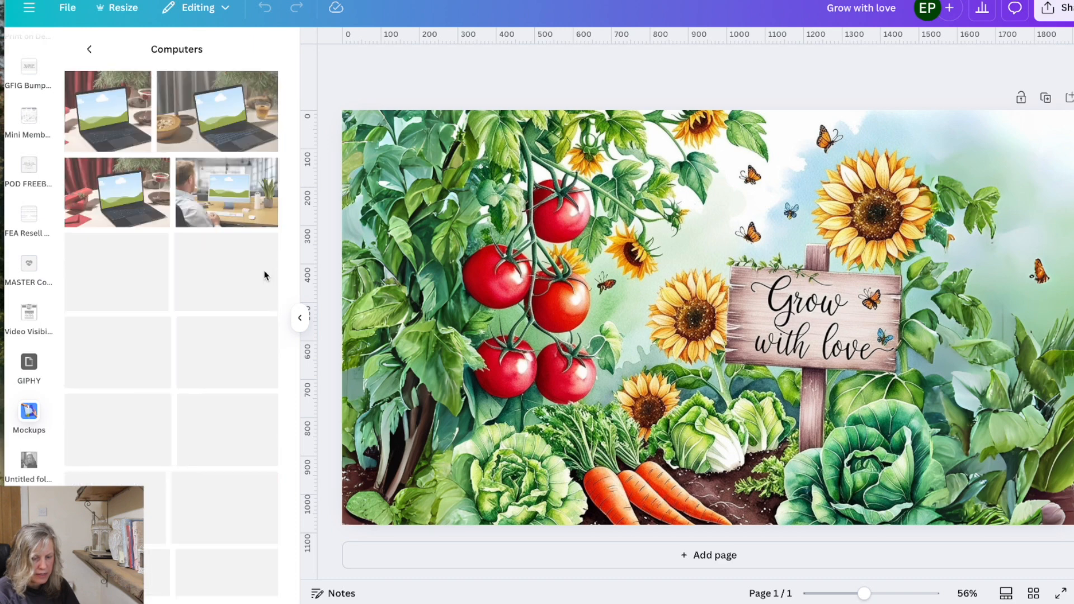
pyautogui.scroll(-3)
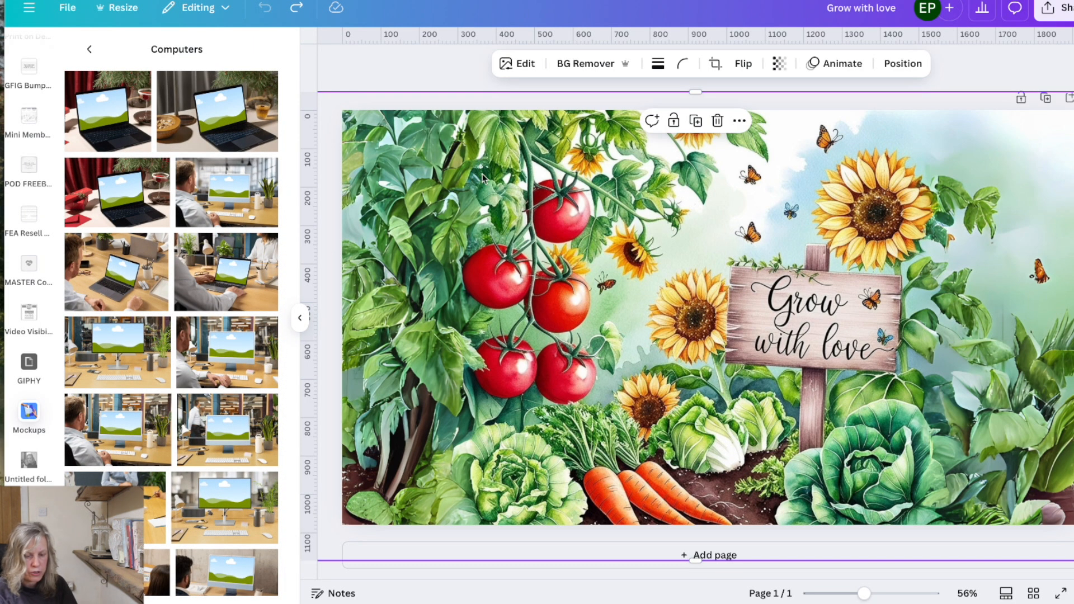
pyautogui.moveTo(269, 579)
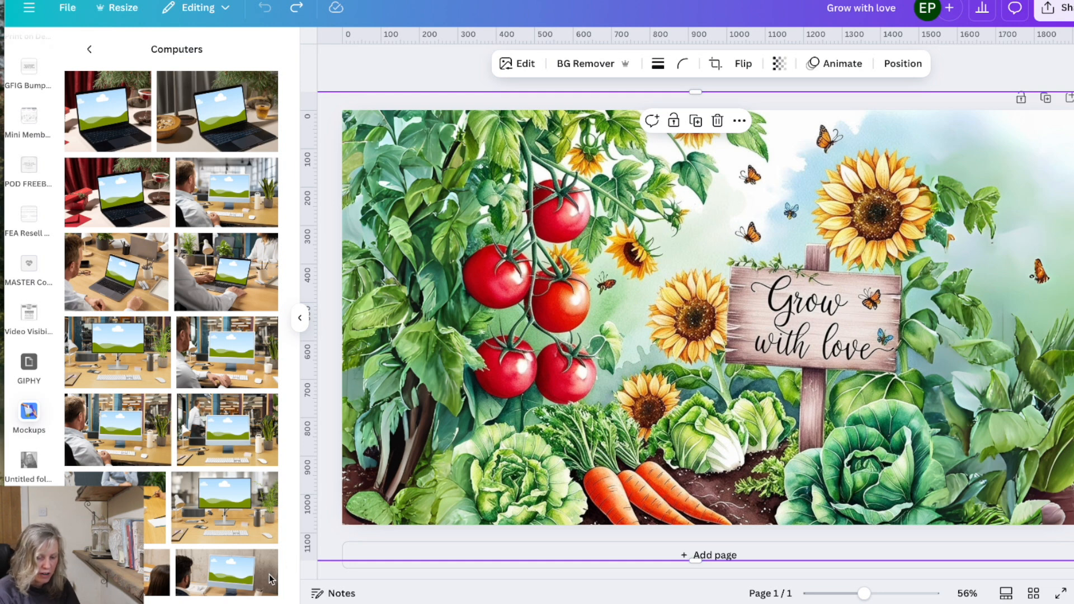
pyautogui.moveTo(544, 274)
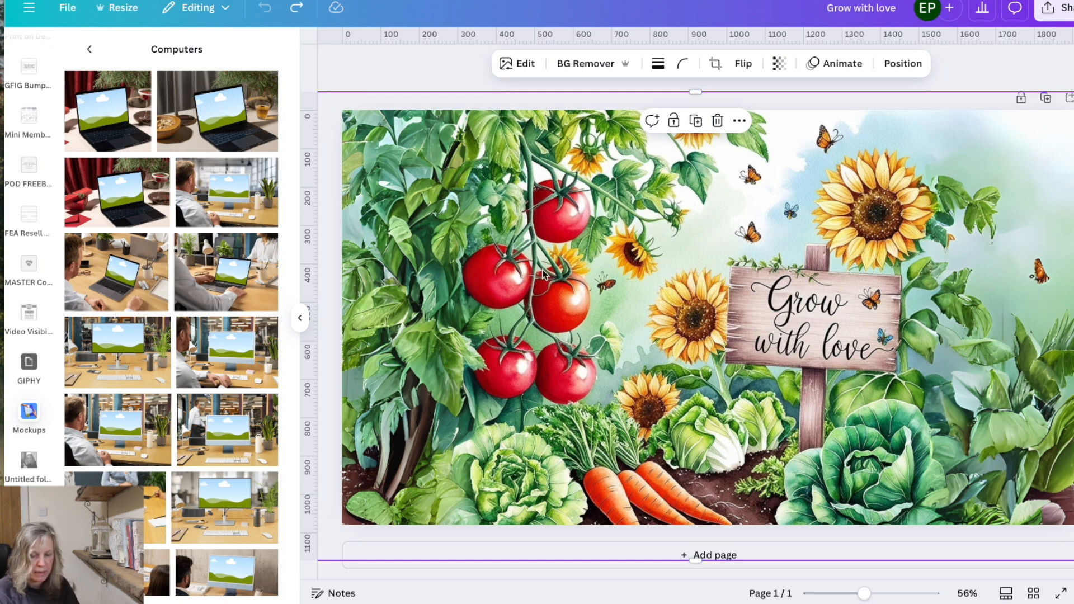
pyautogui.moveTo(345, 206)
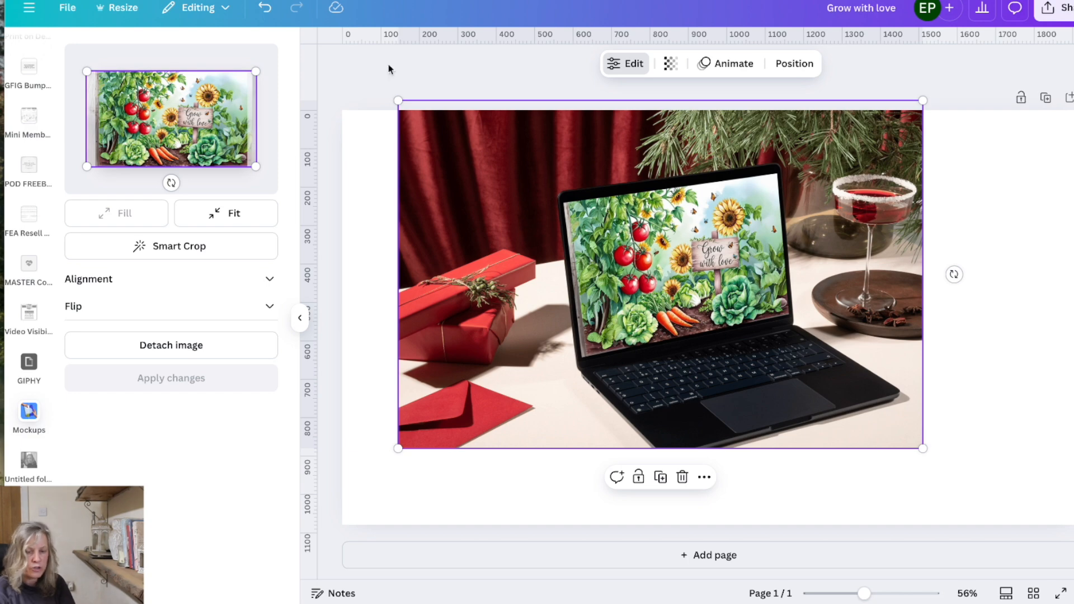
# Download the design as a PNG.
pyautogui.click(1064, 8)
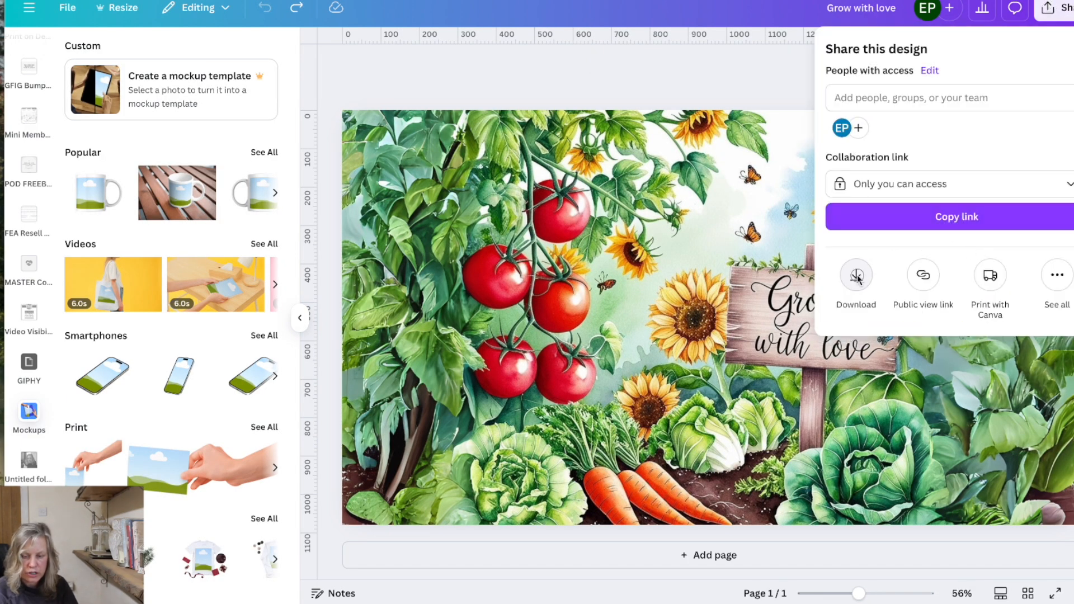
pyautogui.click(855, 275)
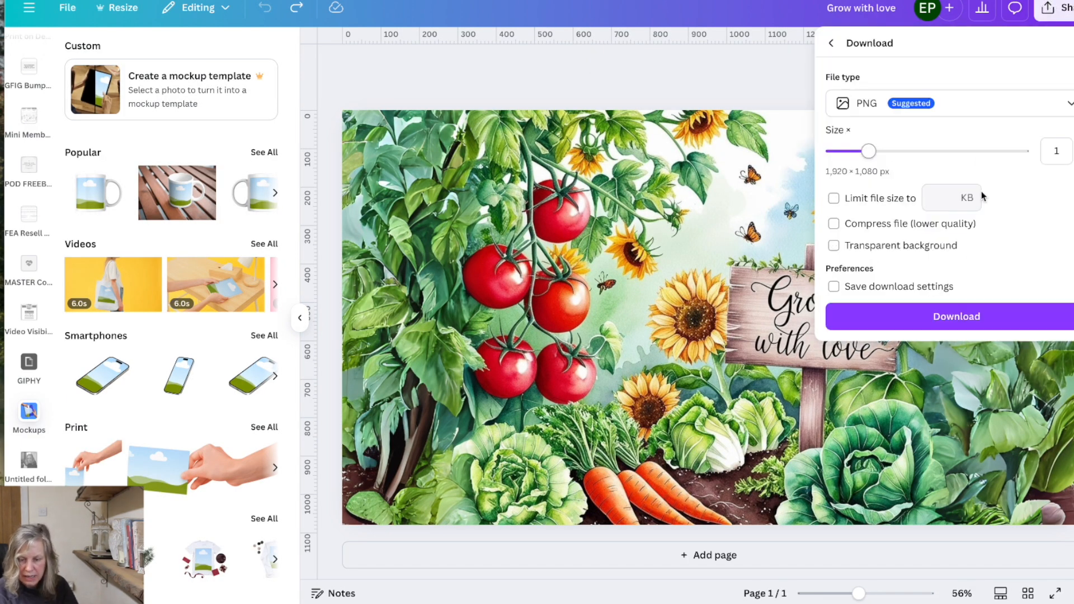
pyautogui.click(956, 315)
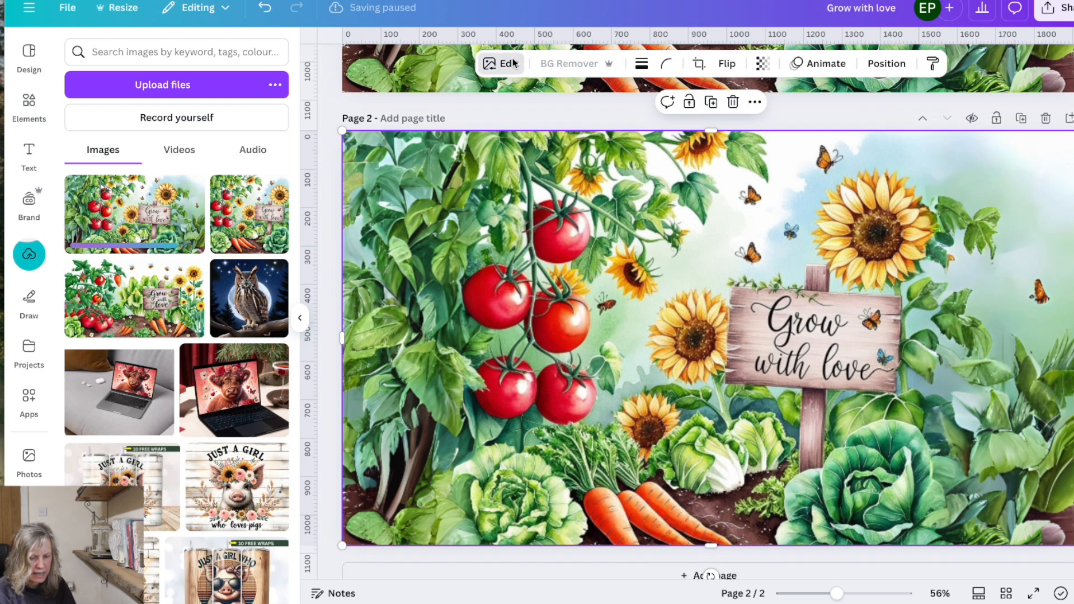
# Browse all Computers mockups for the page 2 garden image.
pyautogui.click(507, 64)
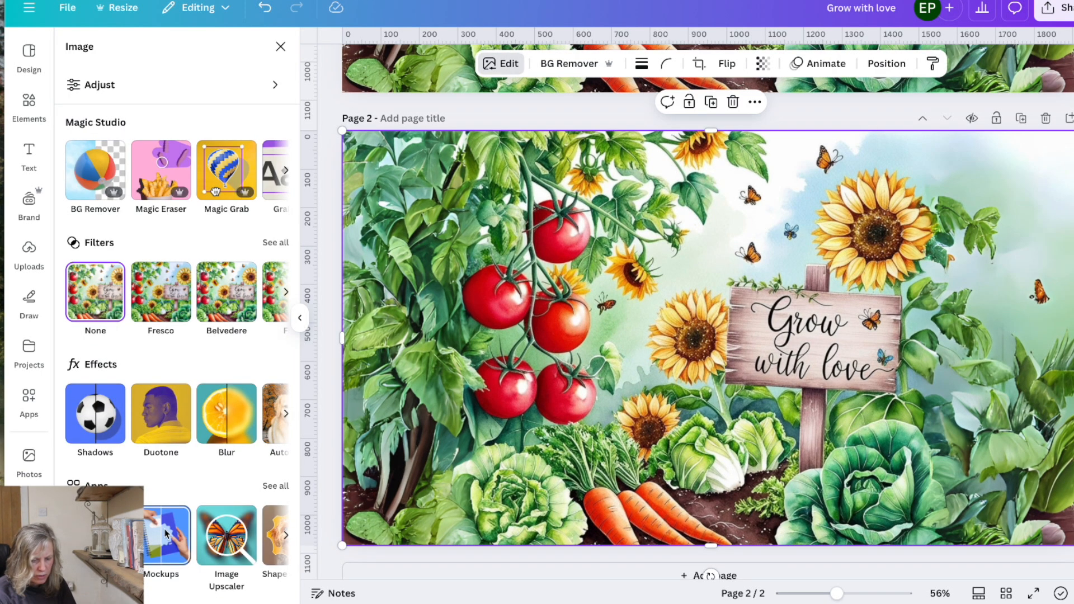
pyautogui.click(161, 537)
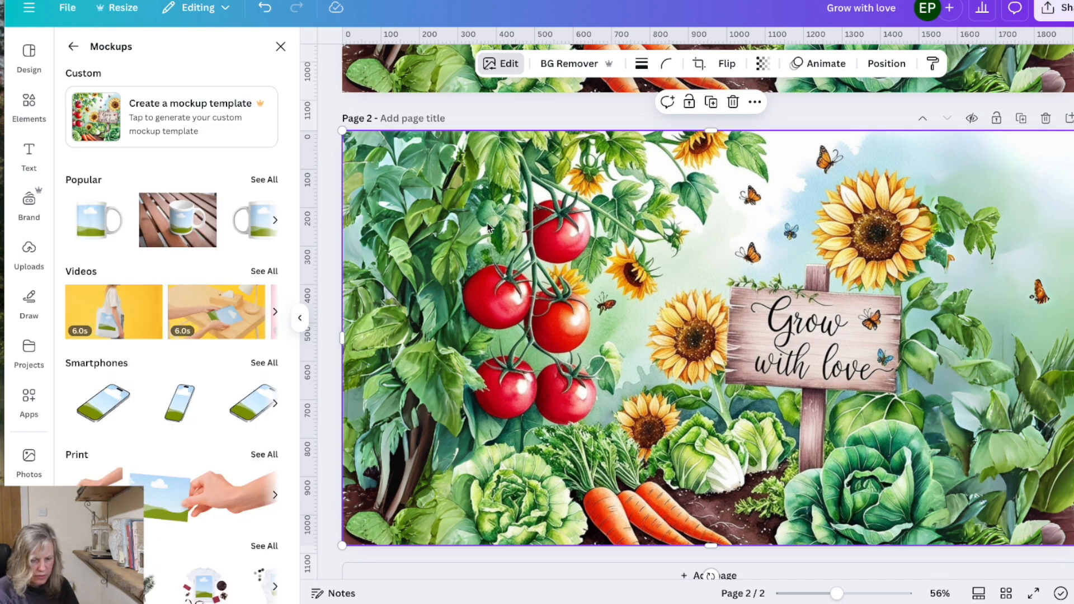
pyautogui.click(264, 180)
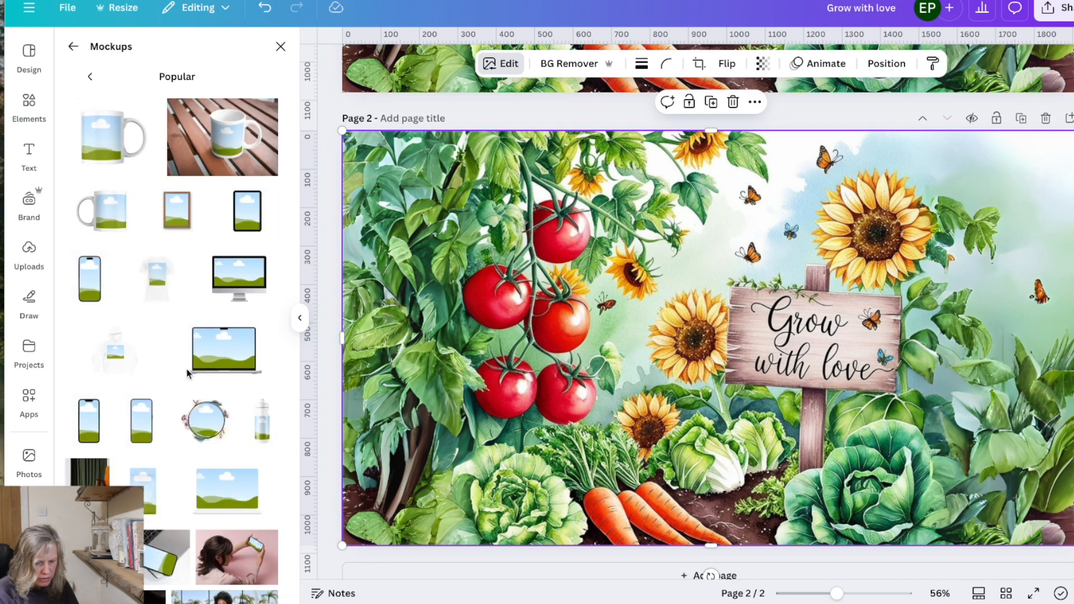
pyautogui.scroll(-3)
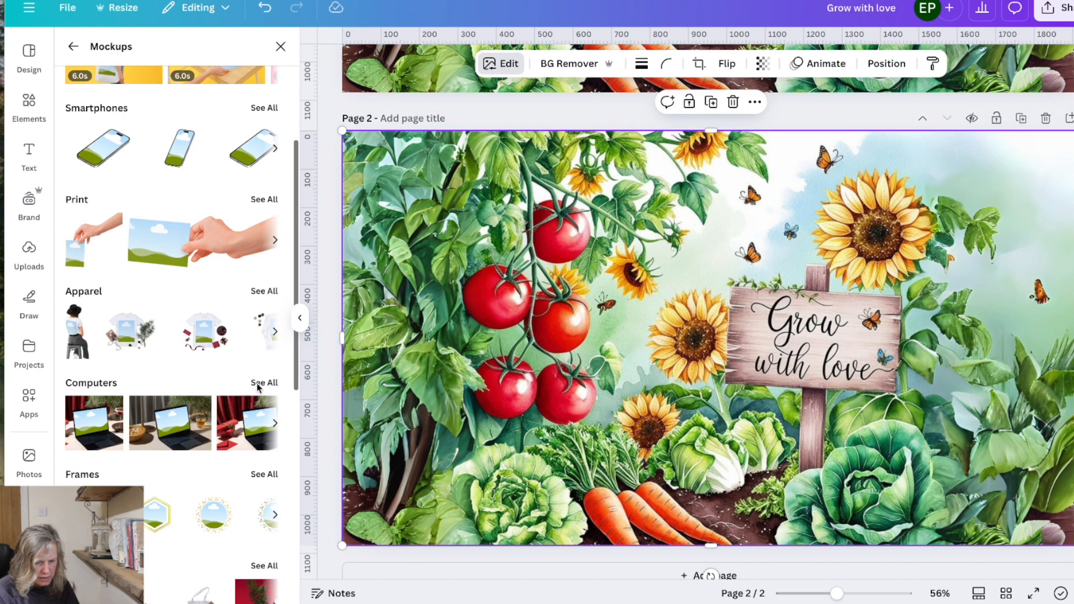
pyautogui.click(263, 383)
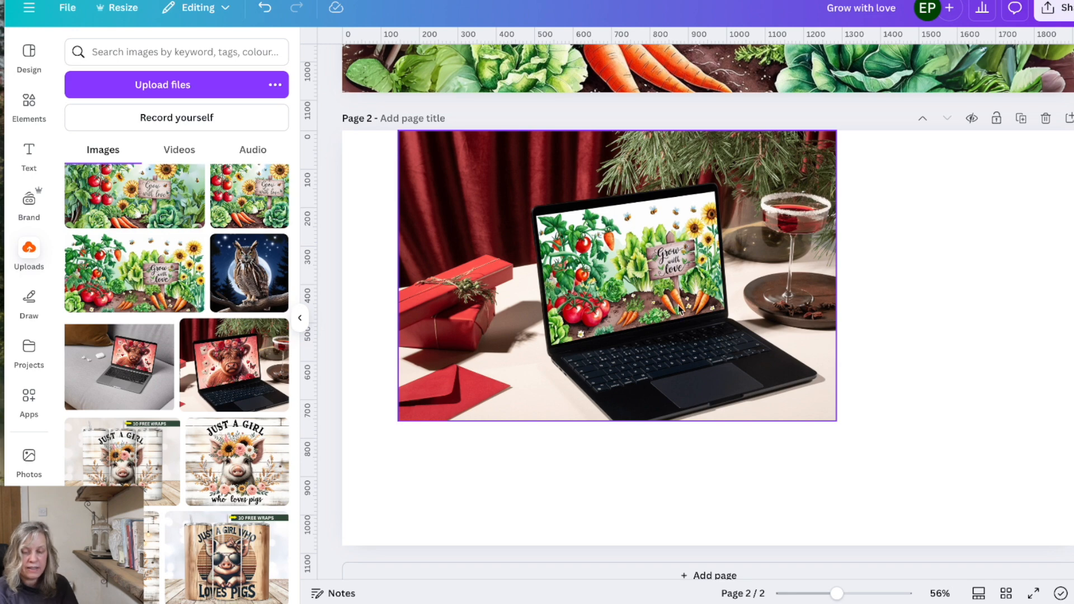
pyautogui.moveTo(701, 295)
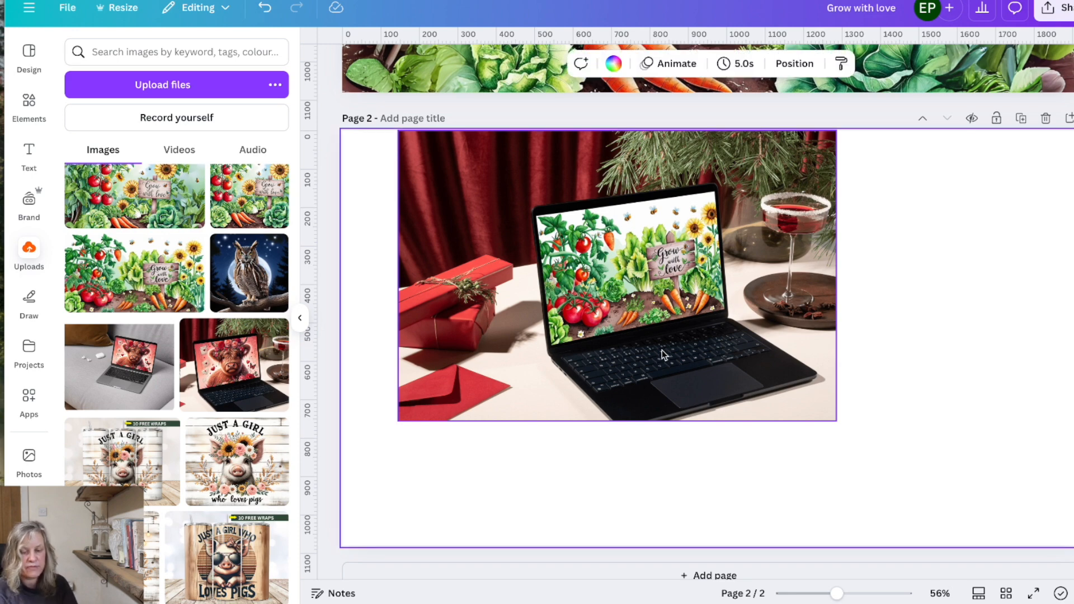
pyautogui.moveTo(700, 314)
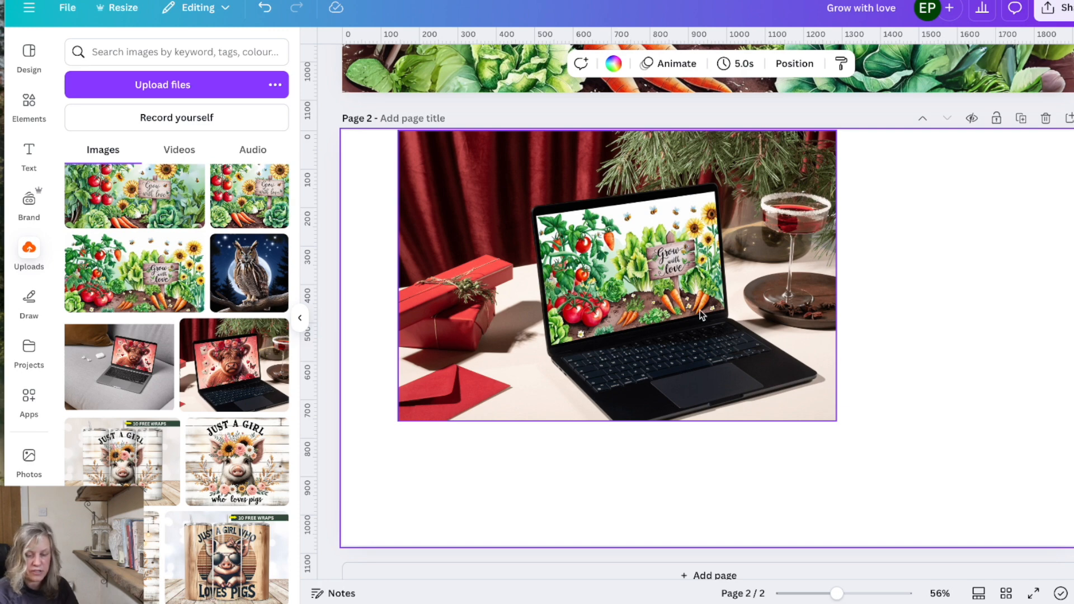
pyautogui.moveTo(625, 295)
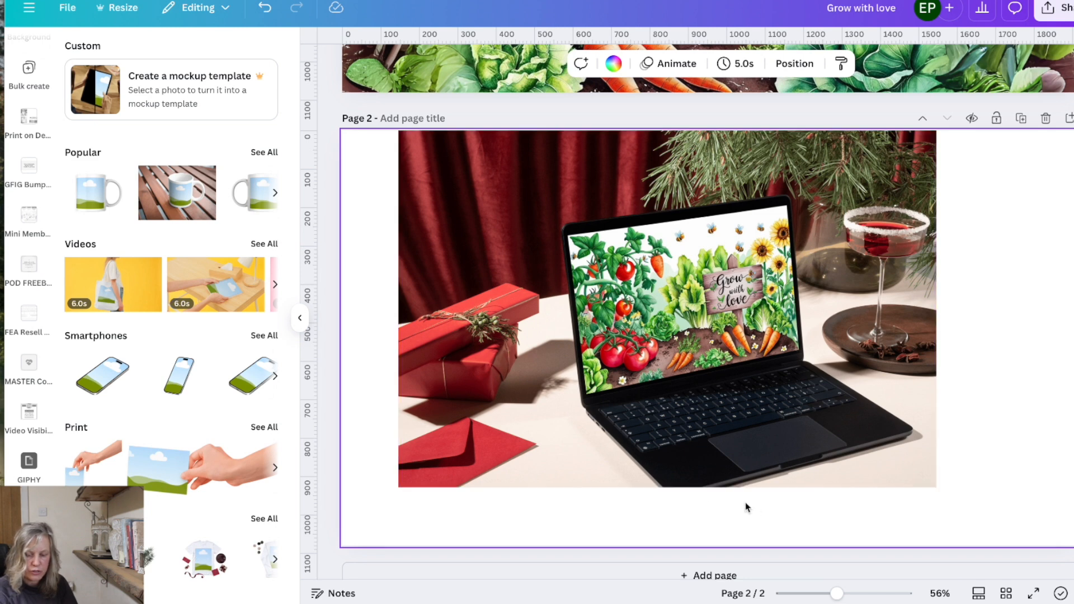
pyautogui.moveTo(725, 495)
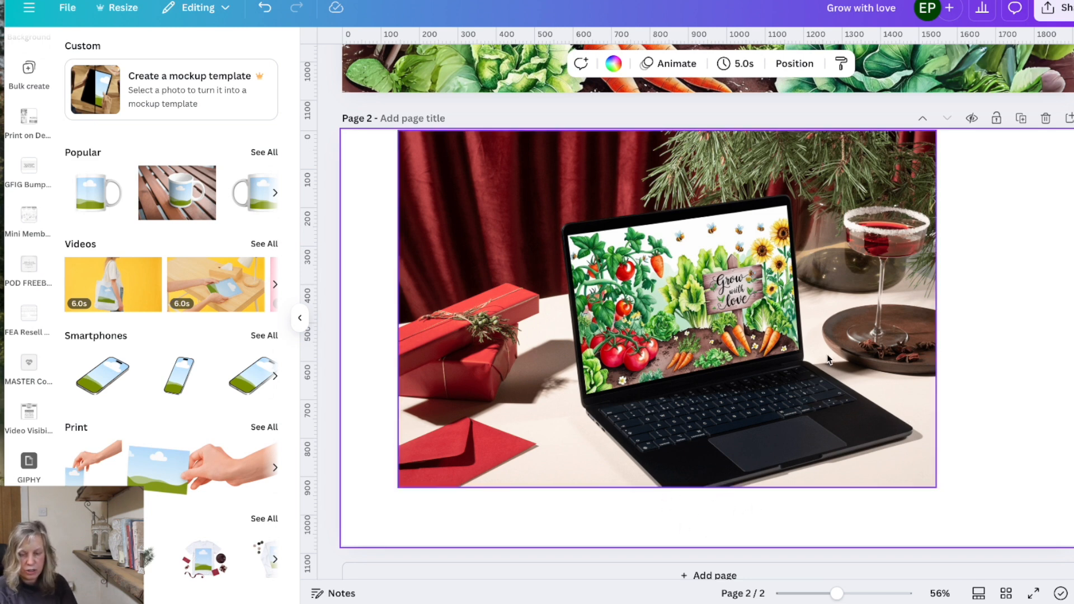
pyautogui.moveTo(610, 295)
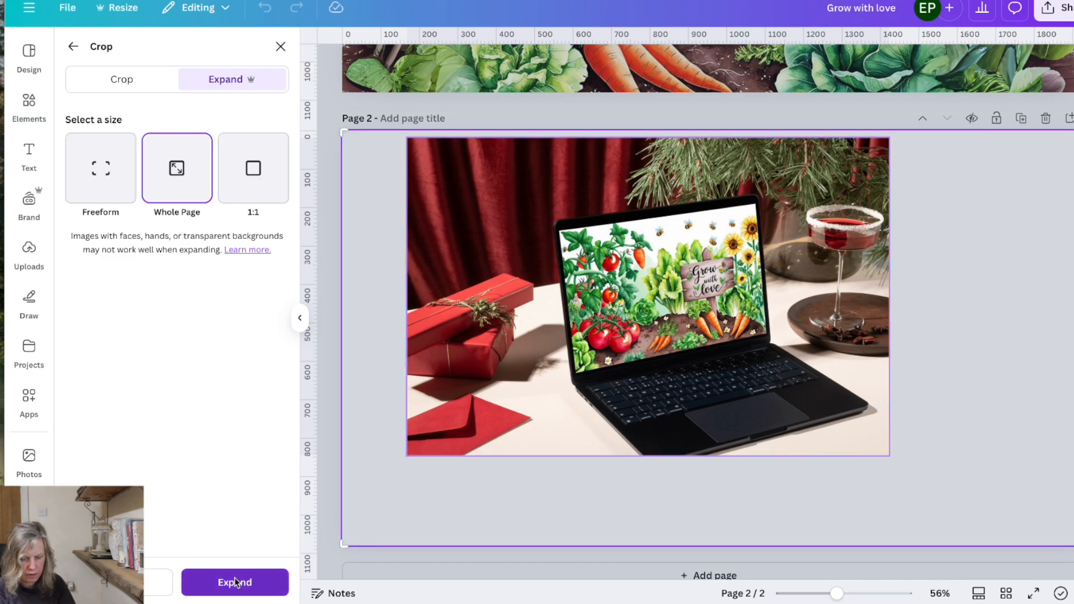
# Expand the laptop photo to the whole page, then shrink the background-free cutout.
pyautogui.click(235, 583)
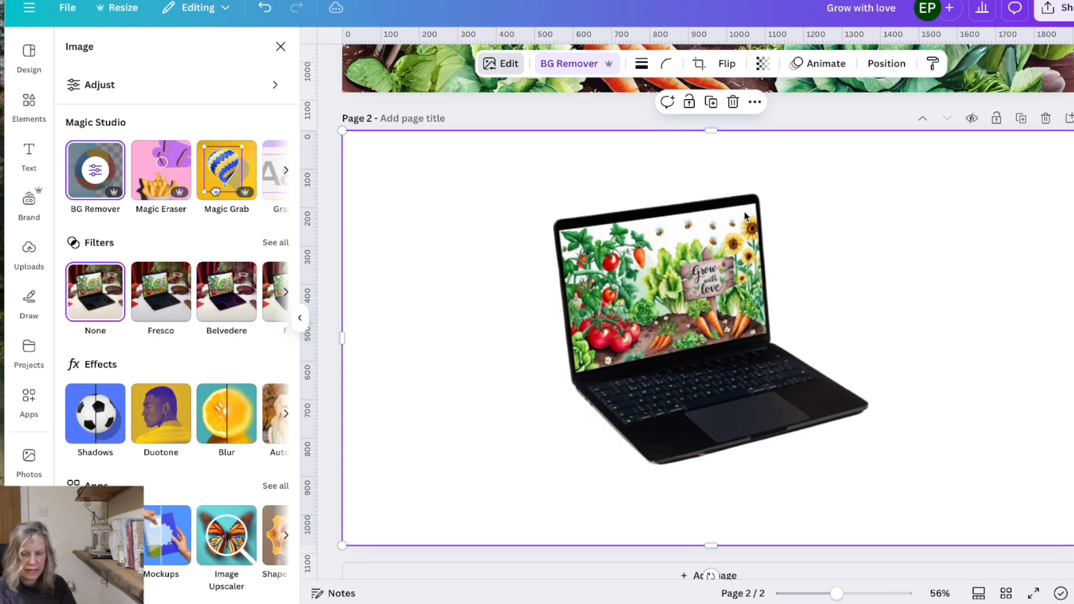
pyautogui.moveTo(920, 415)
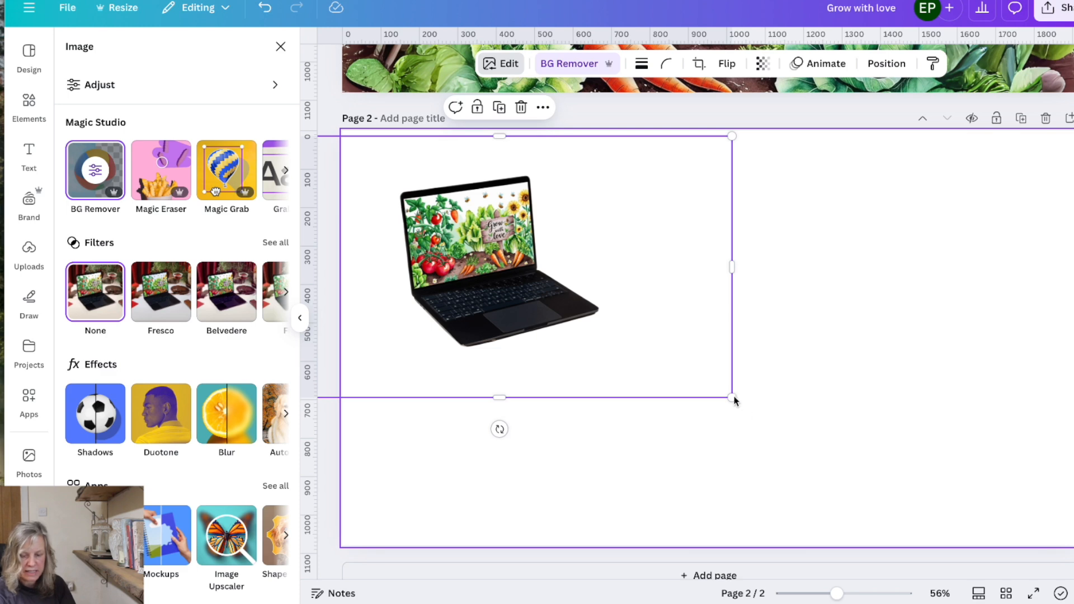
pyautogui.moveTo(732, 397); pyautogui.dragTo(857, 468)
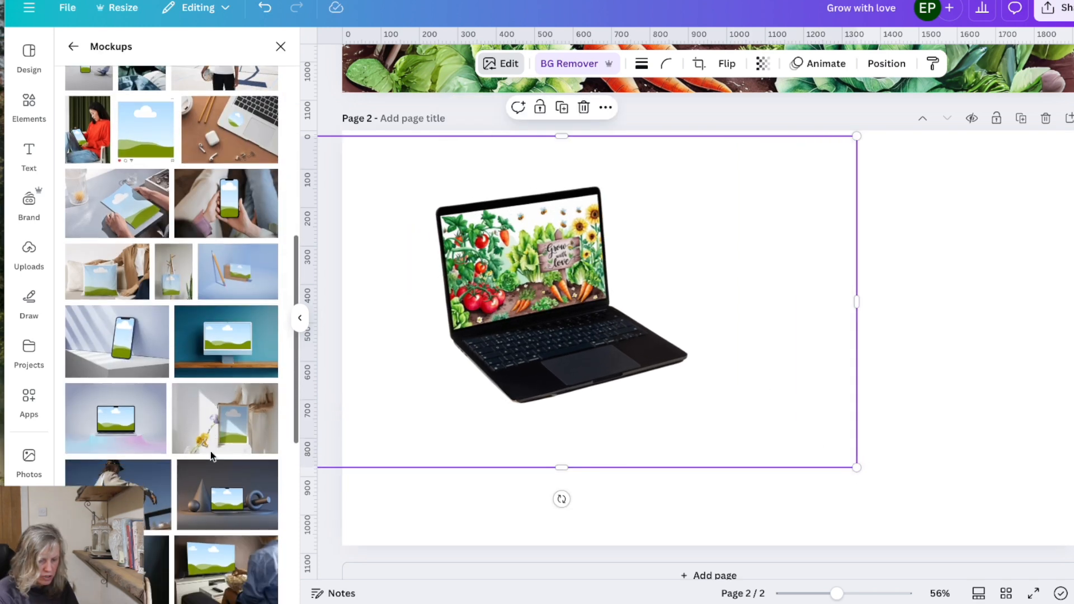
pyautogui.scroll(-3)
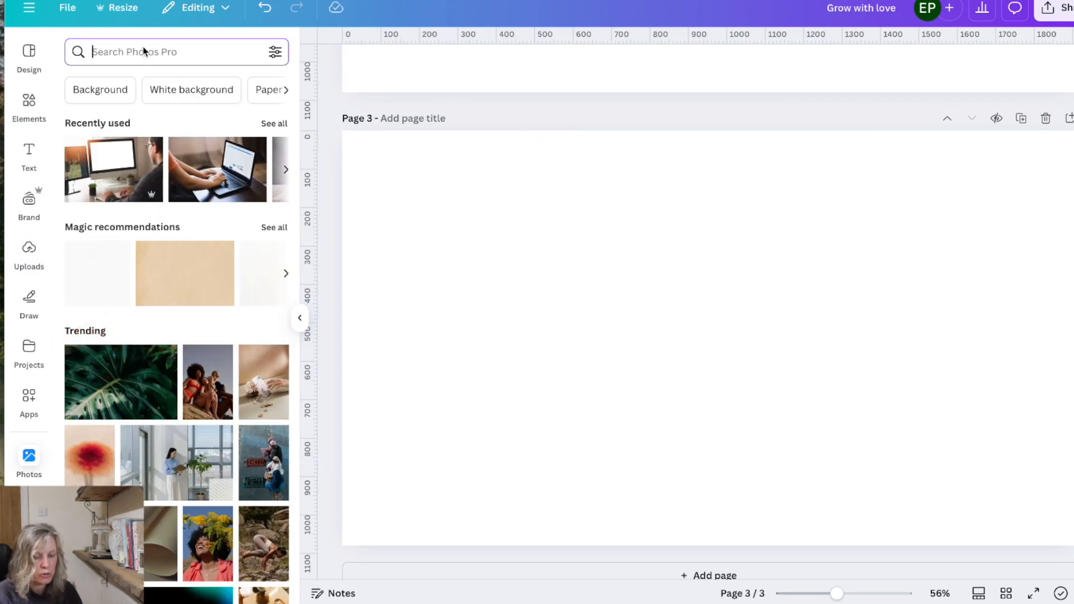
# Add the mug photo from a 'mug' search, then the uploaded pillow mockup on top.
pyautogui.write('mug')
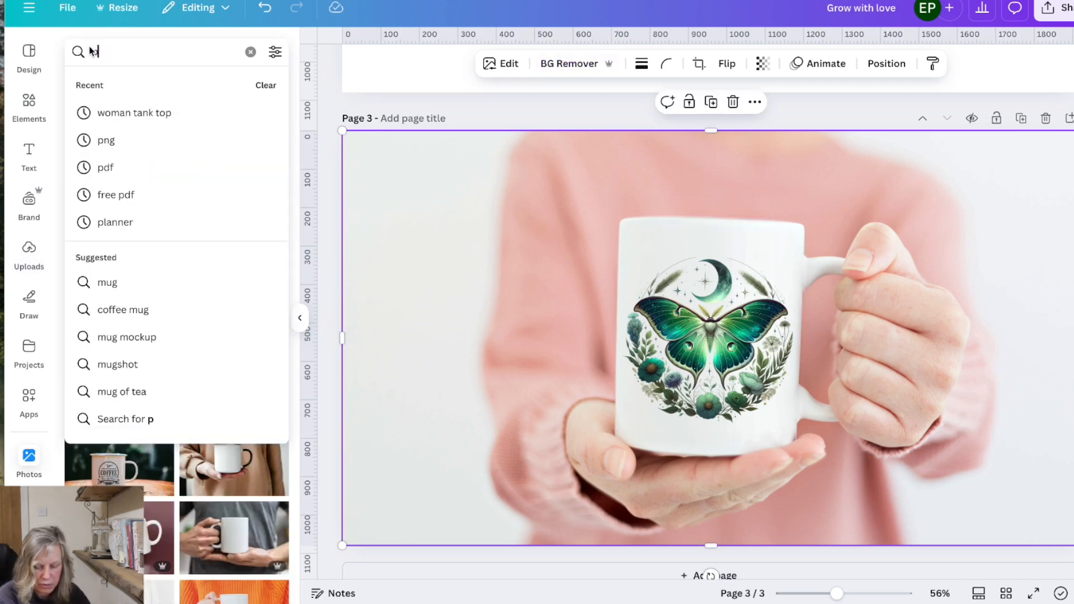
pyautogui.write('pillow')
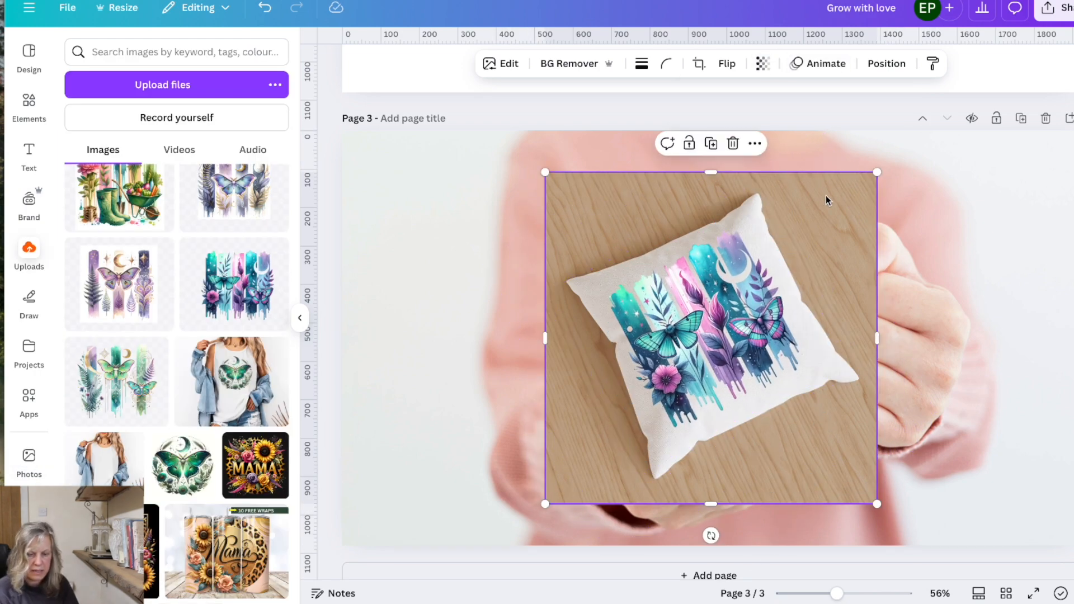
pyautogui.click(507, 63)
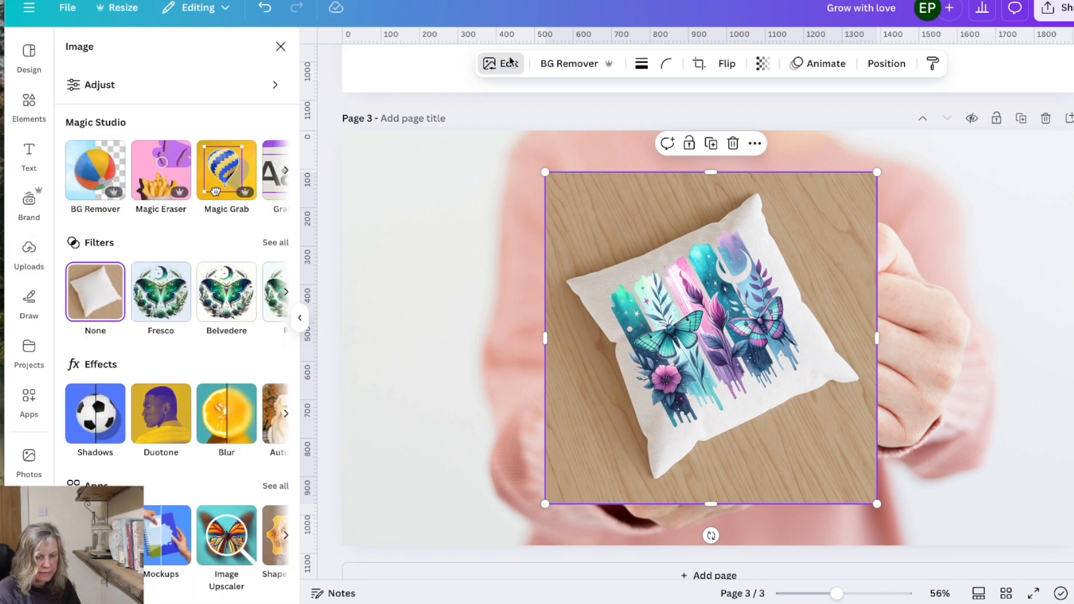
# Raise the pillow mockup's brightness to 24 in the image adjustments.
pyautogui.click(98, 84)
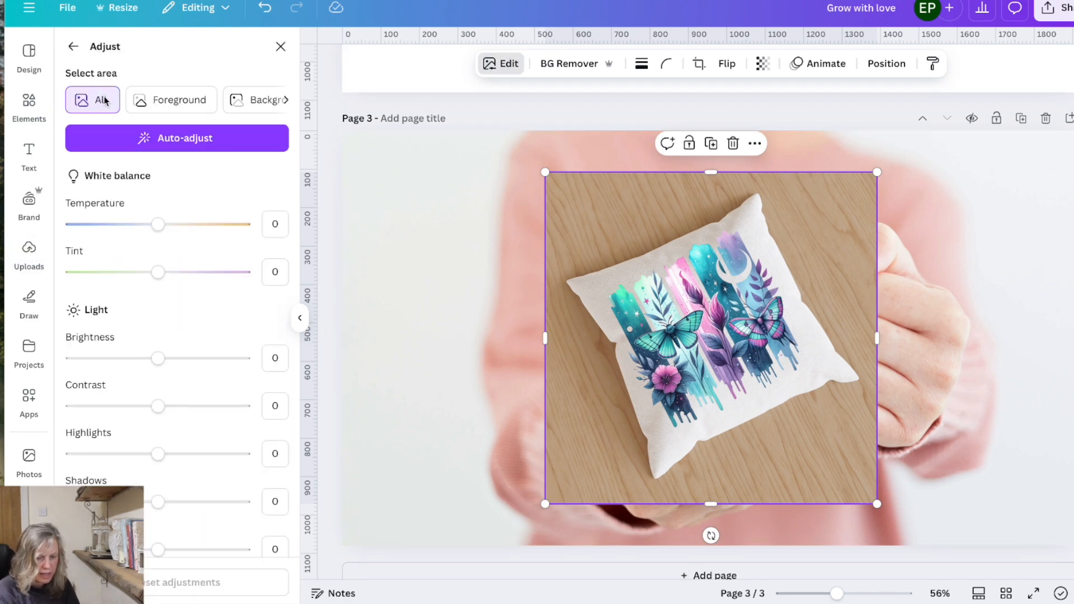
pyautogui.moveTo(159, 358); pyautogui.dragTo(178, 358)
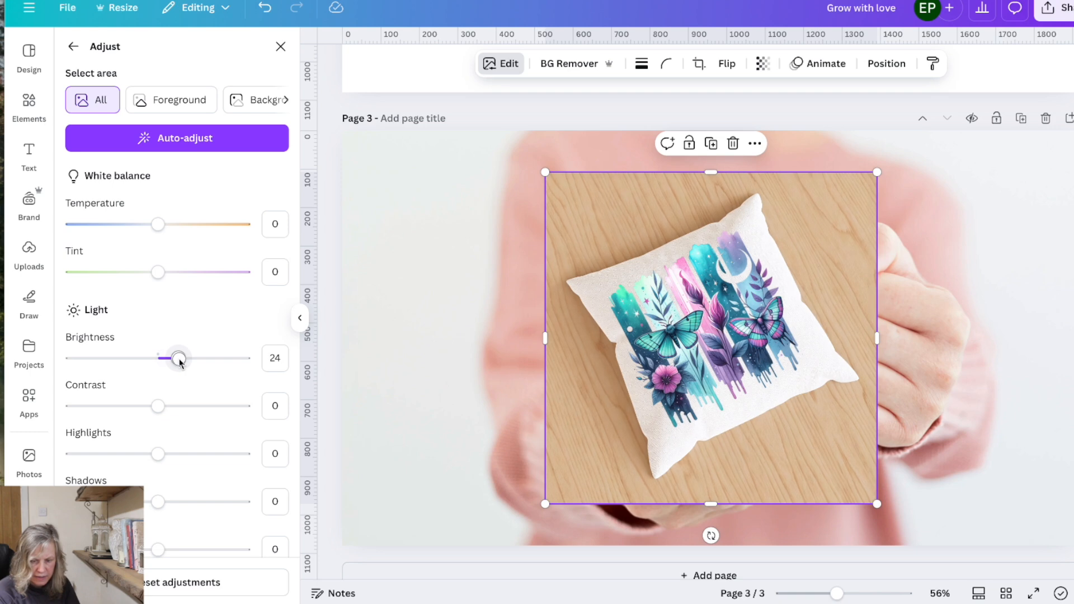
pyautogui.moveTo(157, 224)
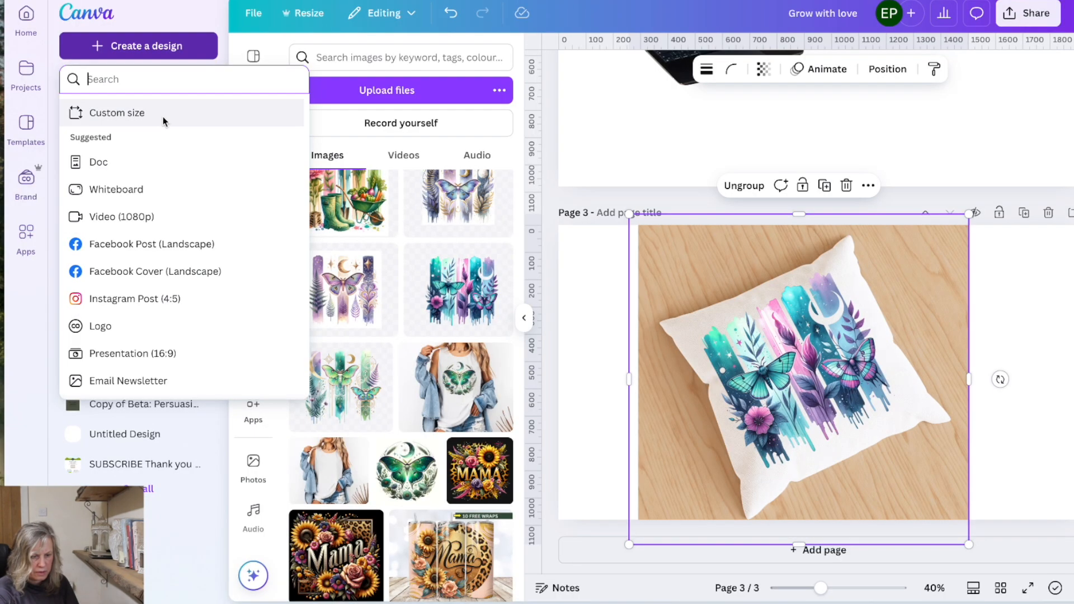
# Create a 2000×2000 px design, paste the pillow mockup, and deselect it.
pyautogui.click(125, 112)
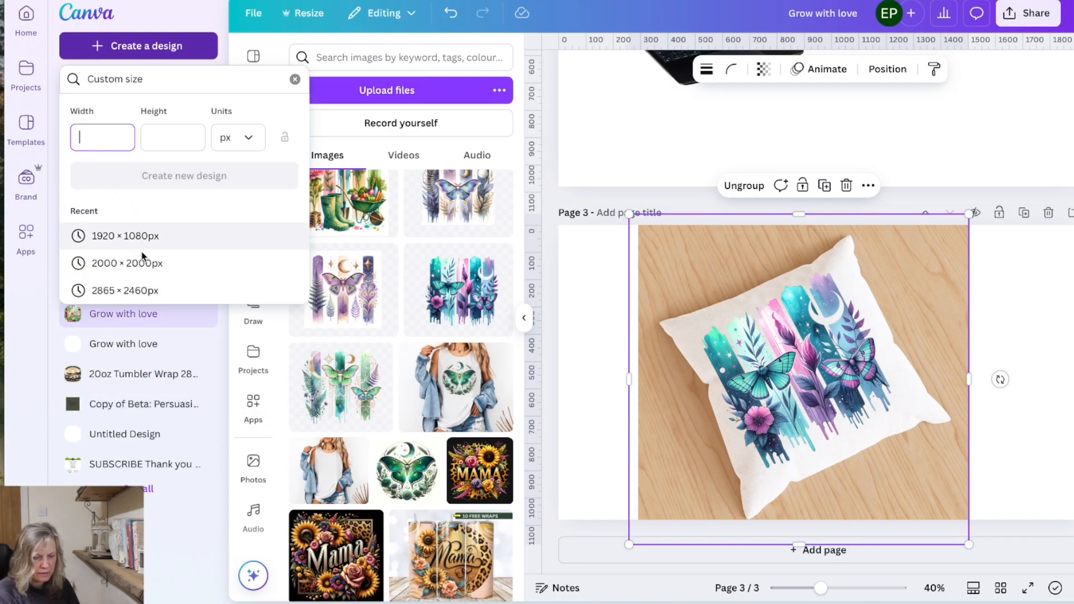
pyautogui.click(126, 263)
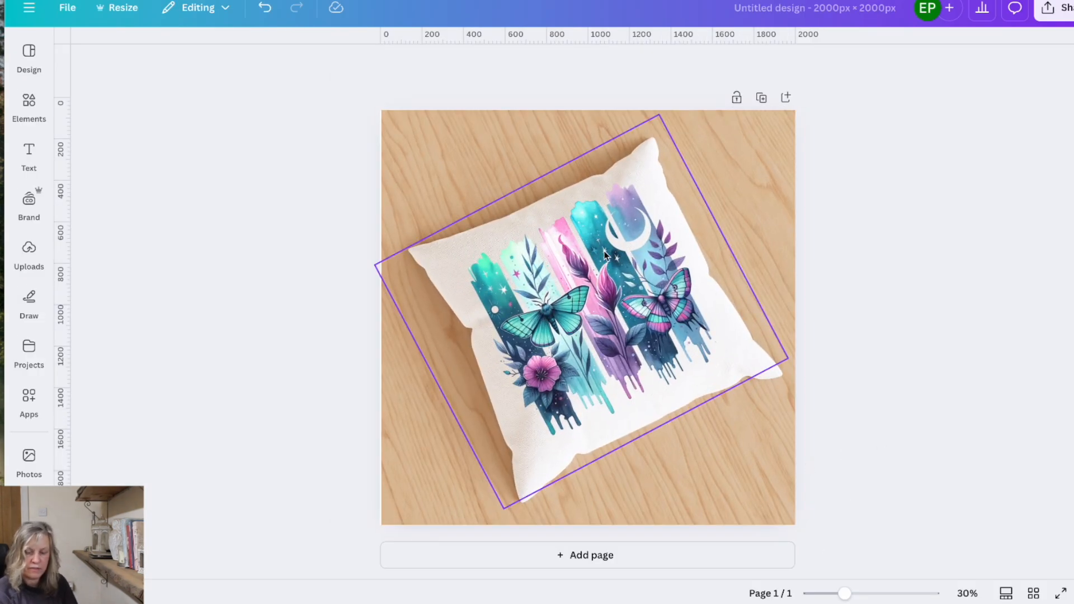
pyautogui.click(840, 381)
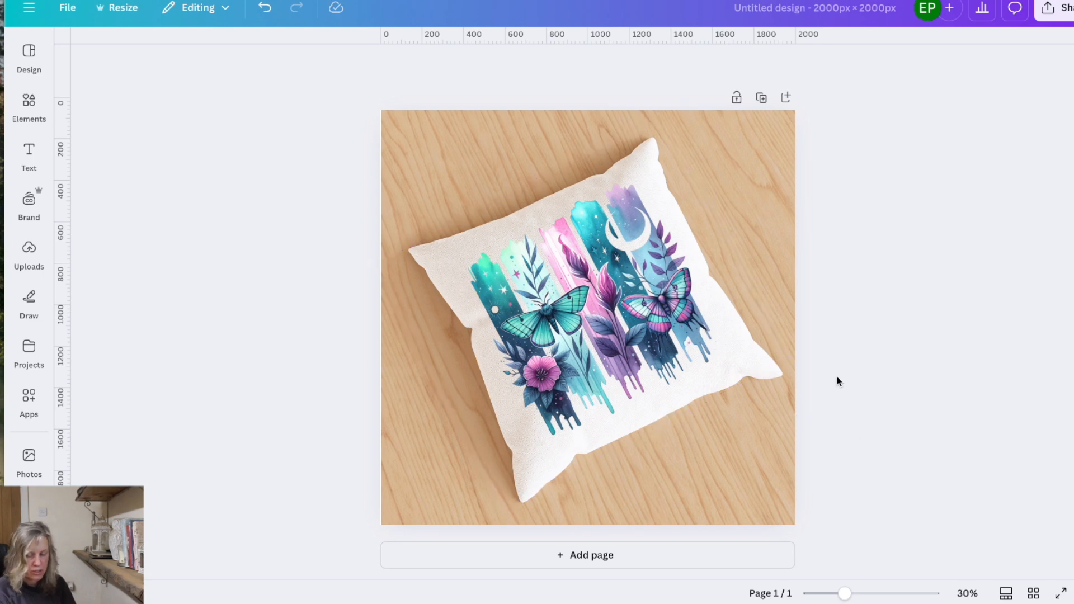
pyautogui.moveTo(880, 430)
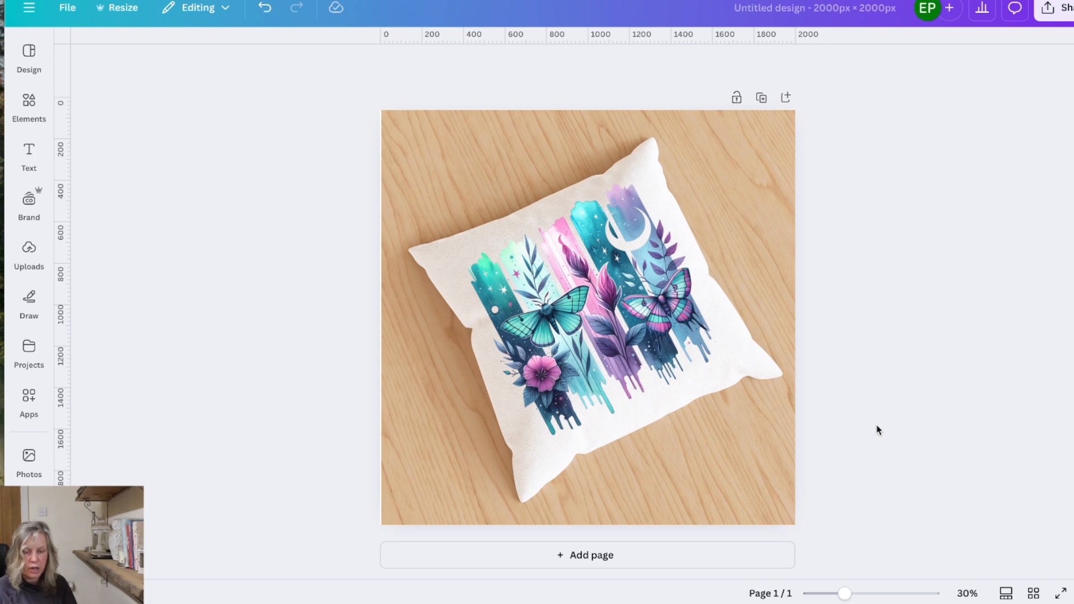
pyautogui.moveTo(842, 467)
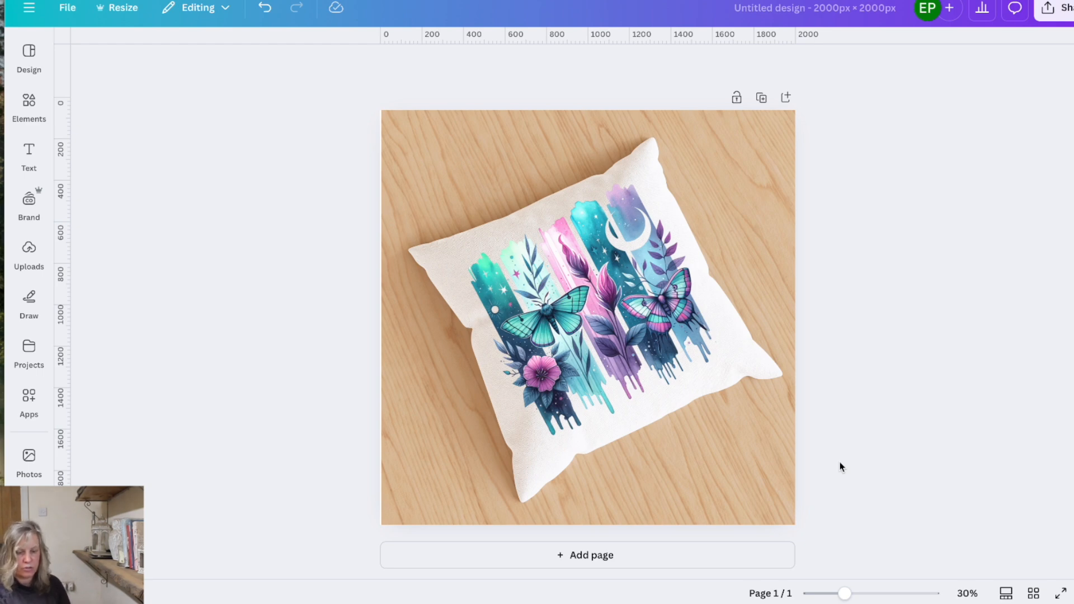
pyautogui.moveTo(855, 207)
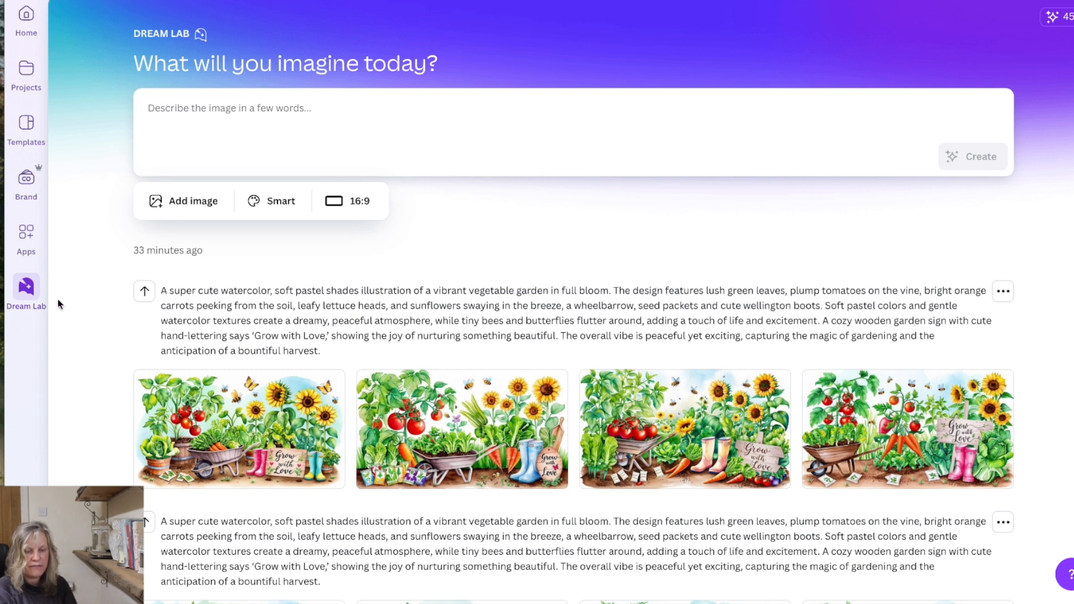
pyautogui.moveTo(505, 237)
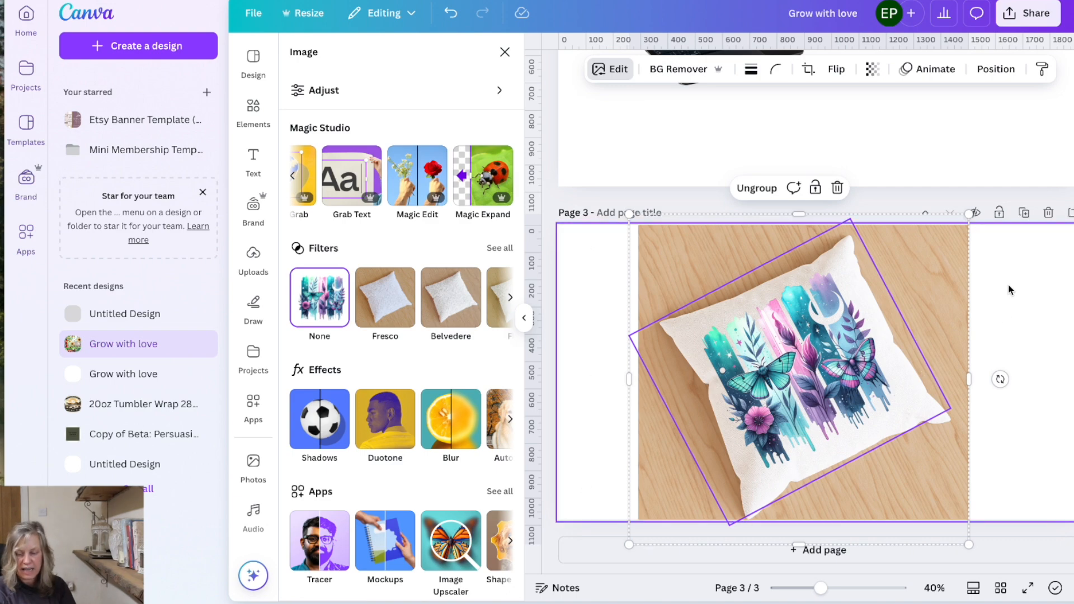
pyautogui.moveTo(1016, 468)
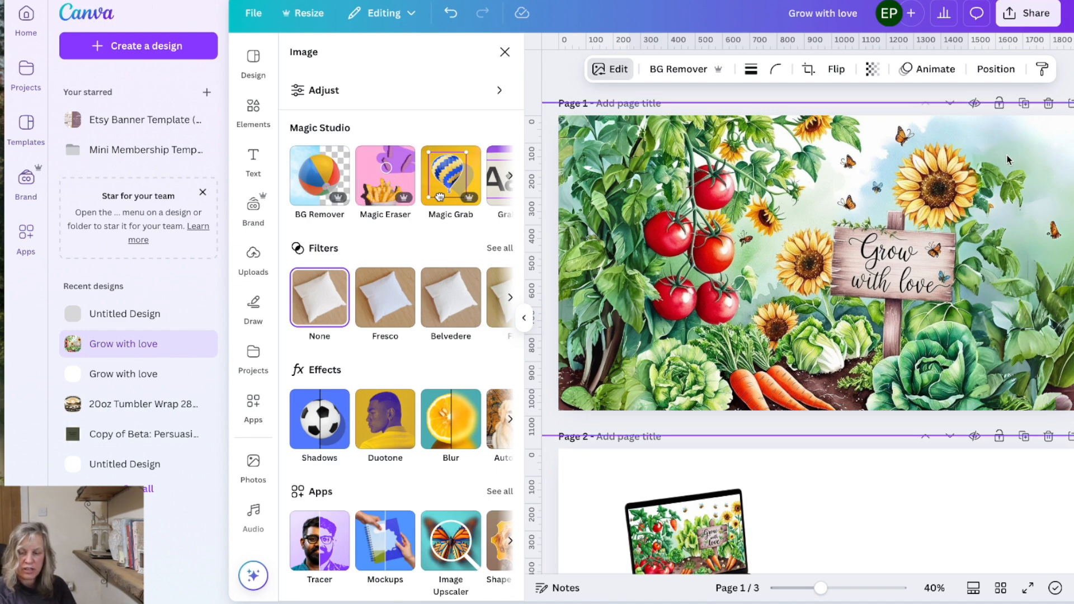
pyautogui.moveTo(1059, 168)
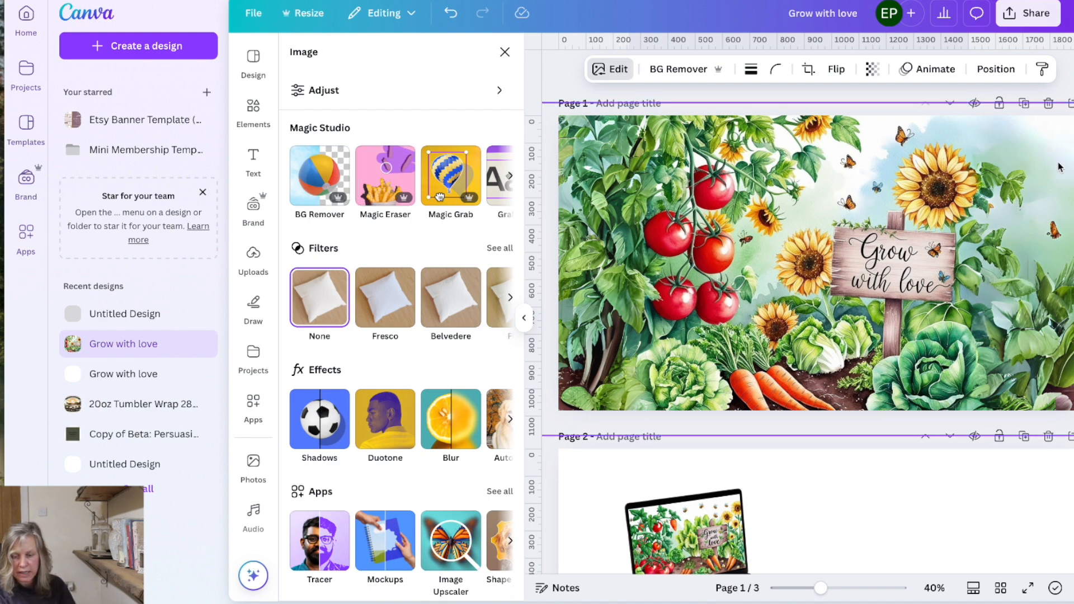
pyautogui.moveTo(924, 125)
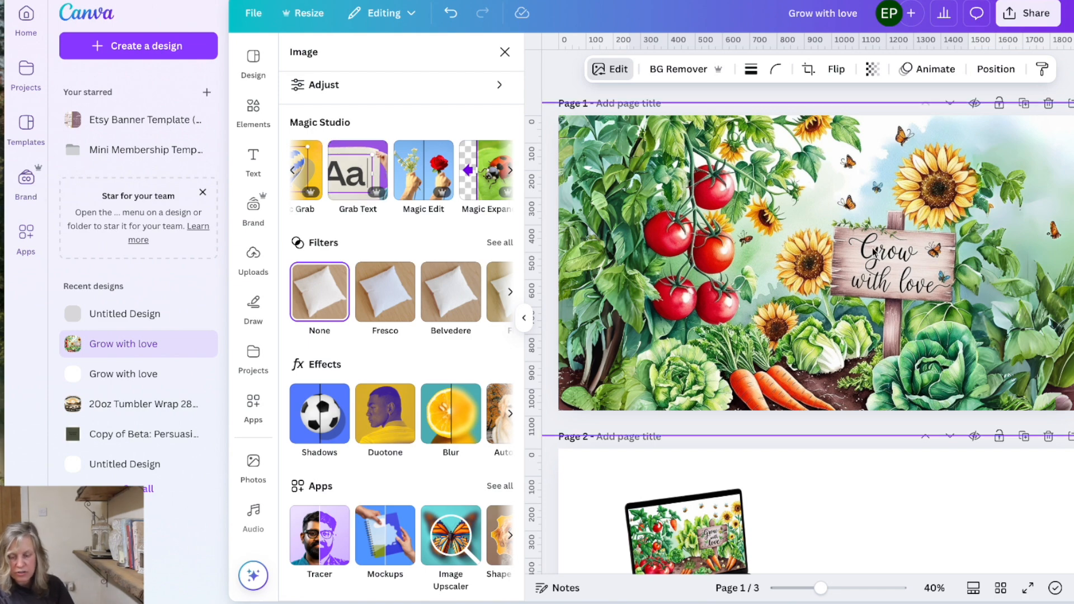
pyautogui.moveTo(876, 259)
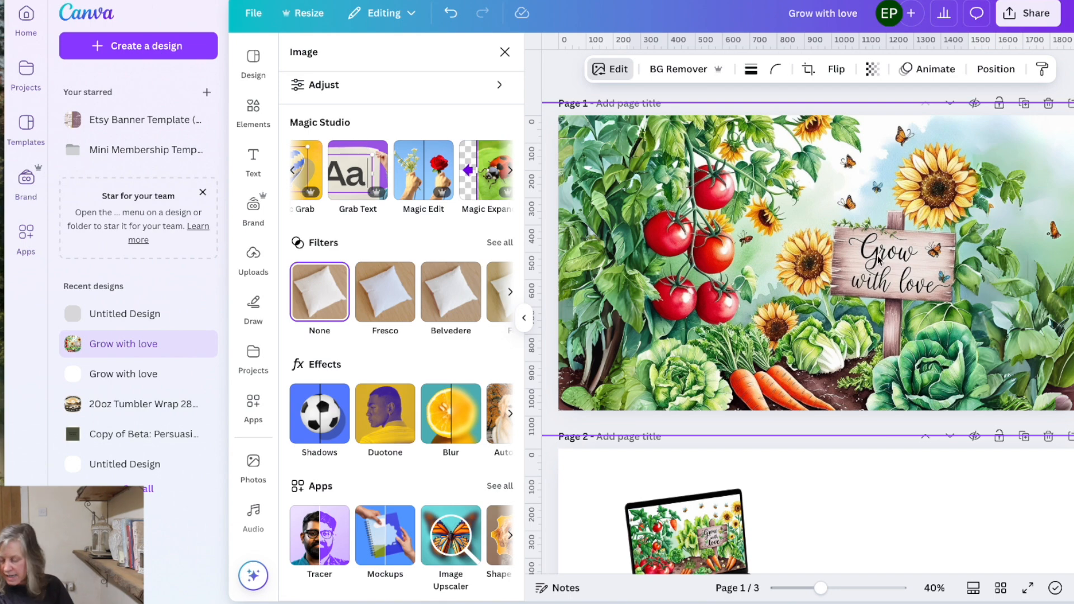
pyautogui.moveTo(942, 283)
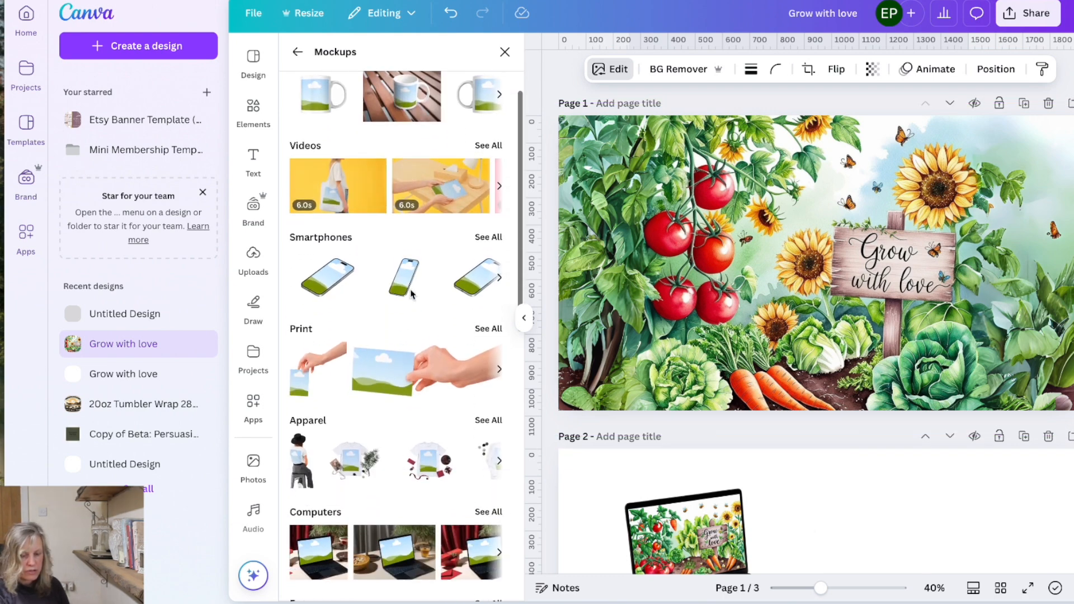
# Scroll through the Mockups categories: frames, home, packaging and outdoor.
pyautogui.scroll(-3)
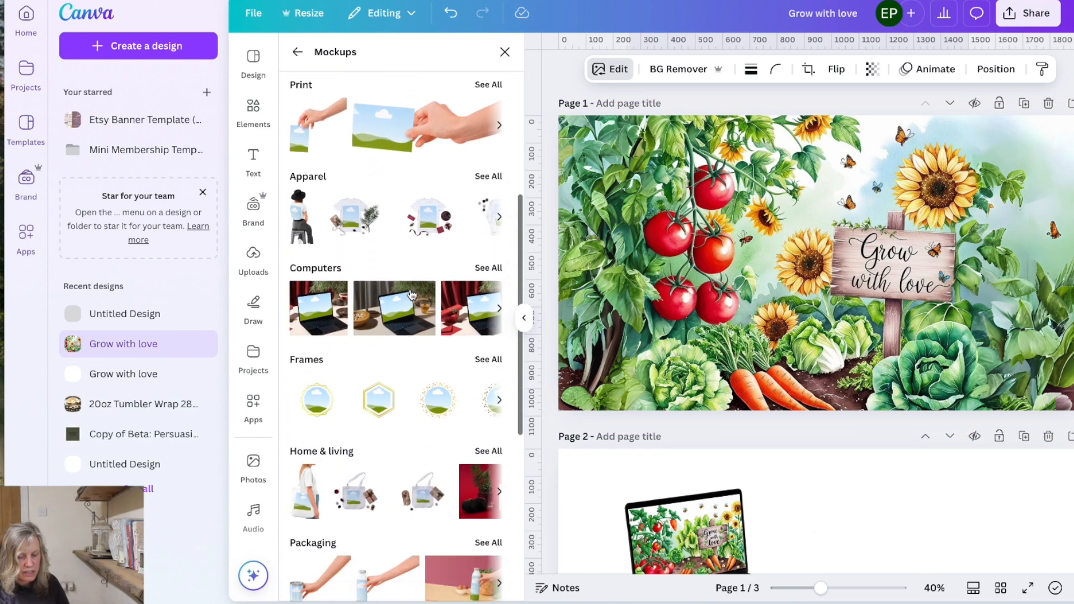
pyautogui.scroll(-3)
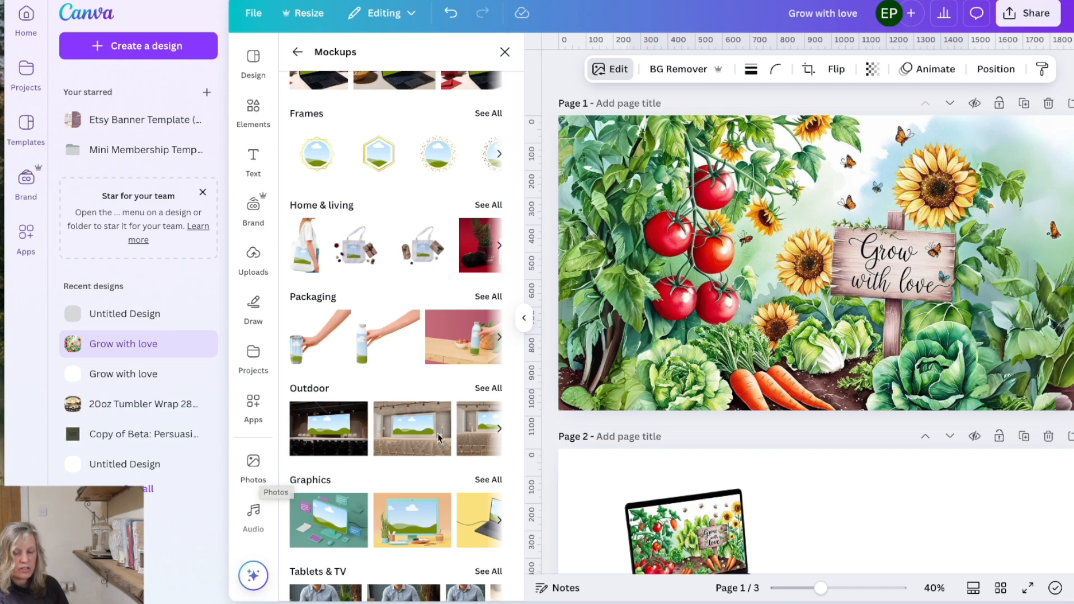
pyautogui.moveTo(577, 368)
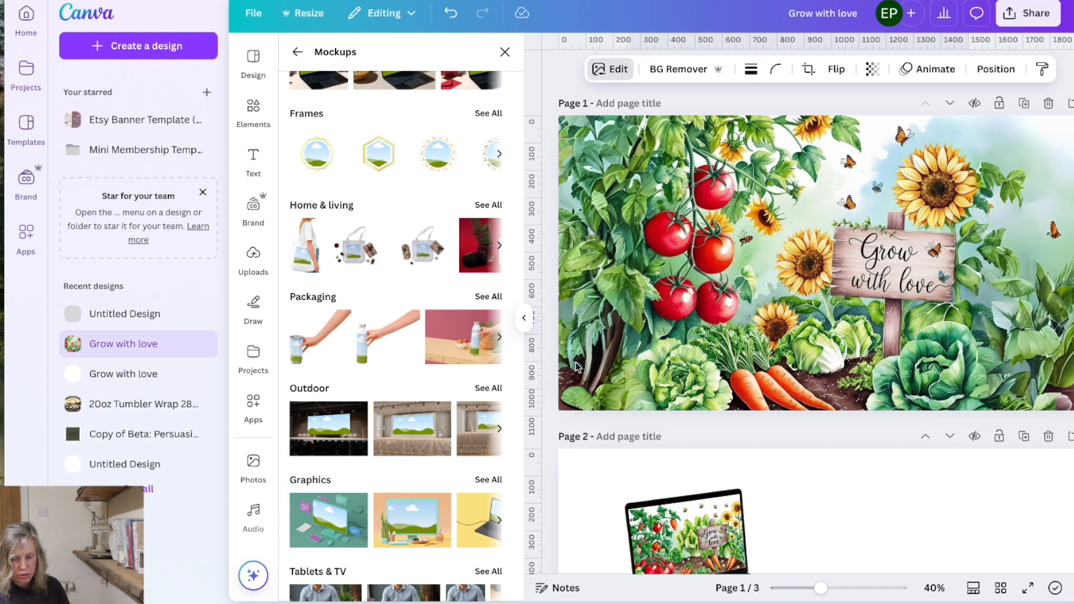